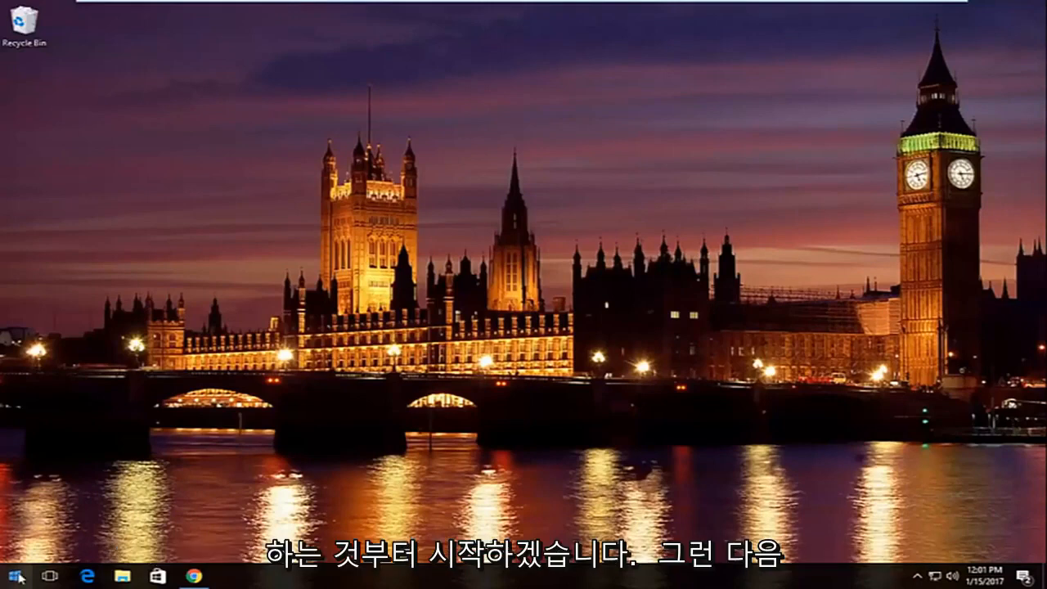
Step: Launch Command Prompt (Admin) from the Start context menu and approve the UAC prompt
right_click(11, 576)
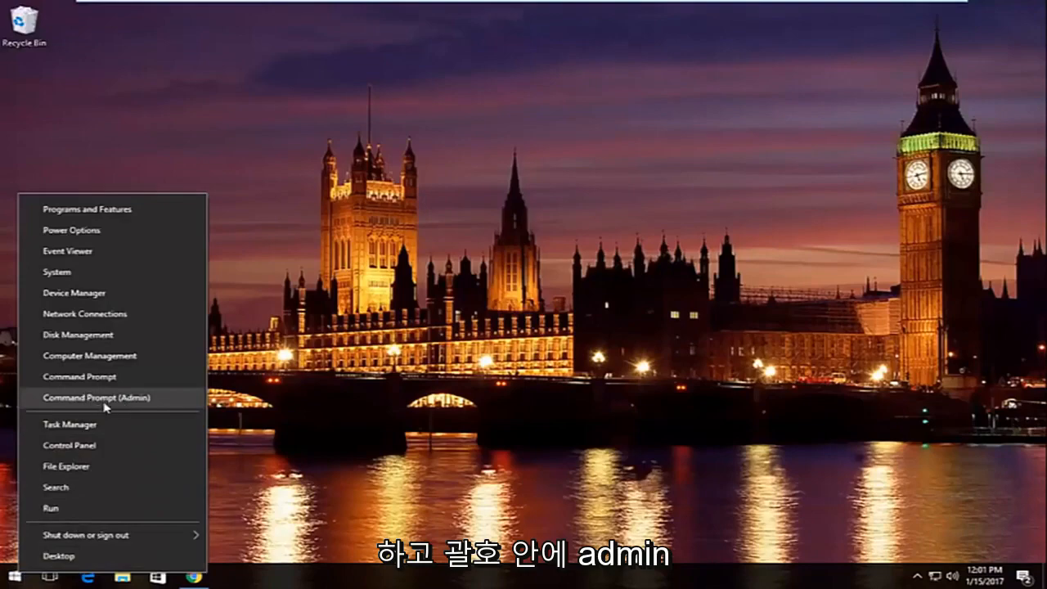
left_click(90, 398)
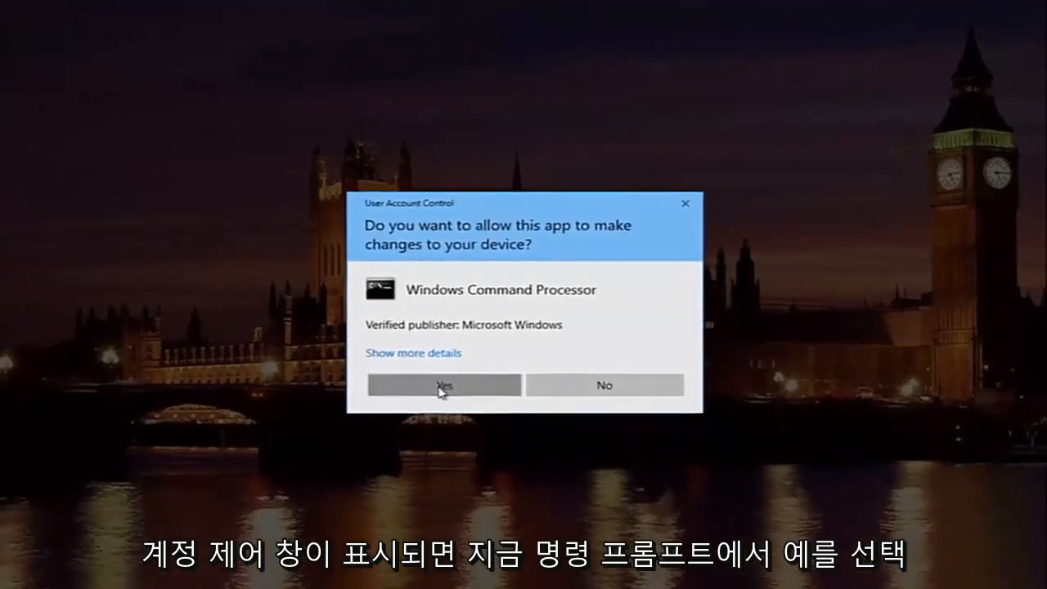
left_click(444, 385)
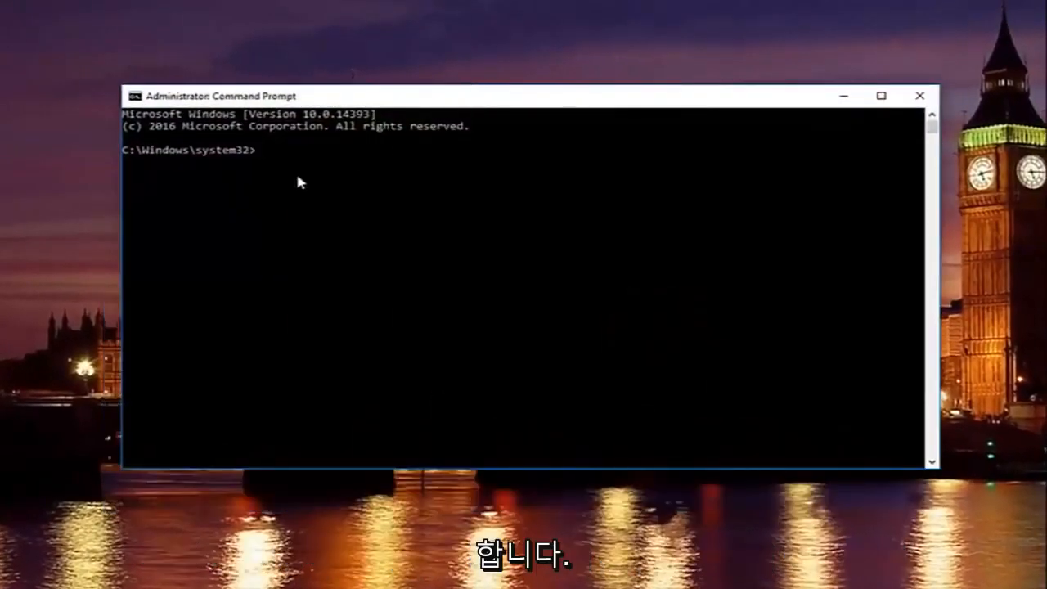
Step: Run ipconfig /release, ipconfig /all and ipconfig /flushdns in turn
type("ipc")
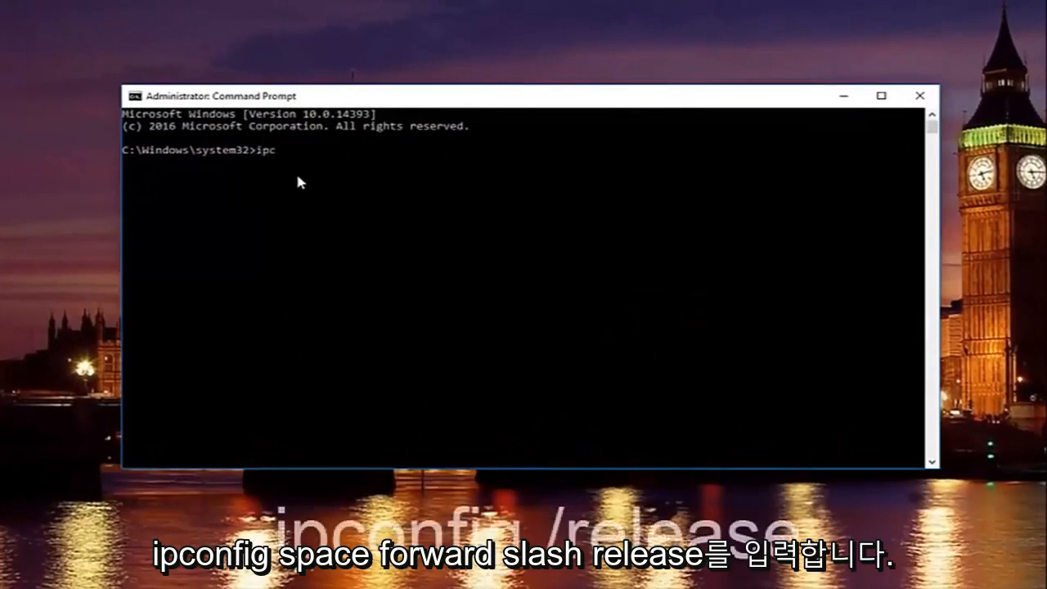
type("onfig /")
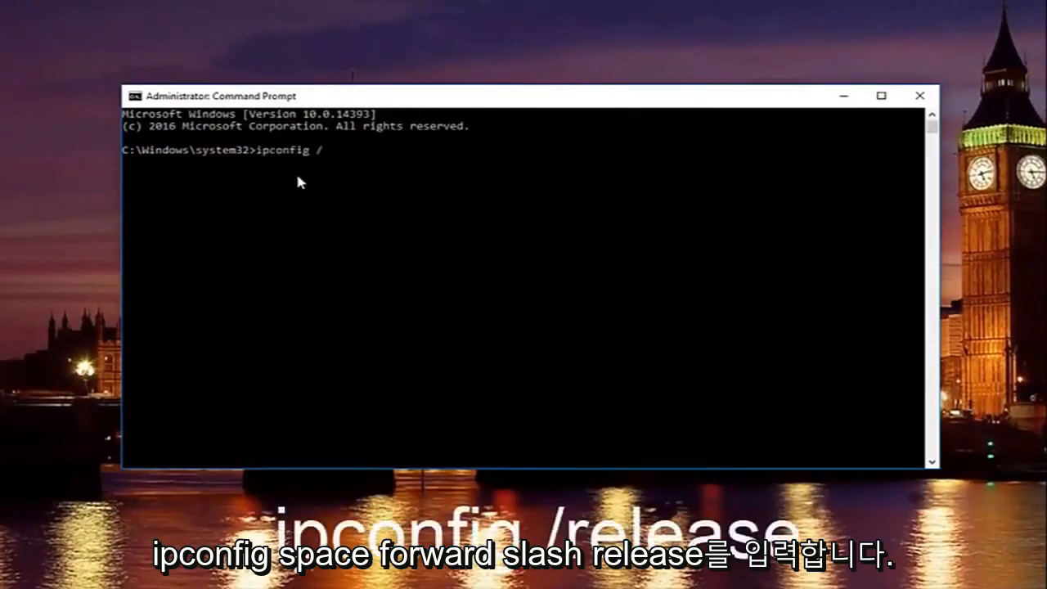
type("release")
type("i")
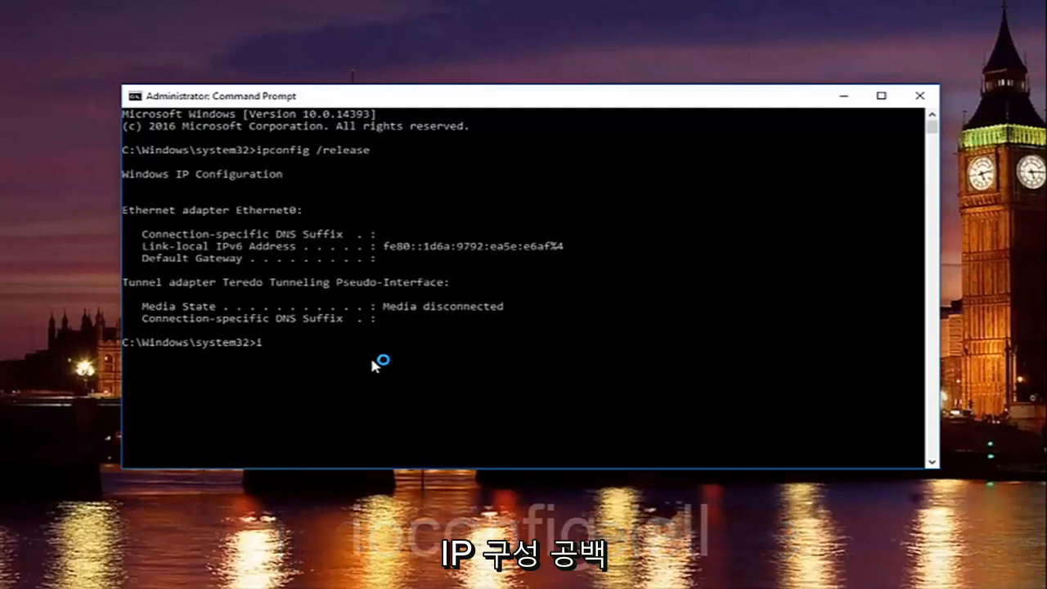
type("pconfig")
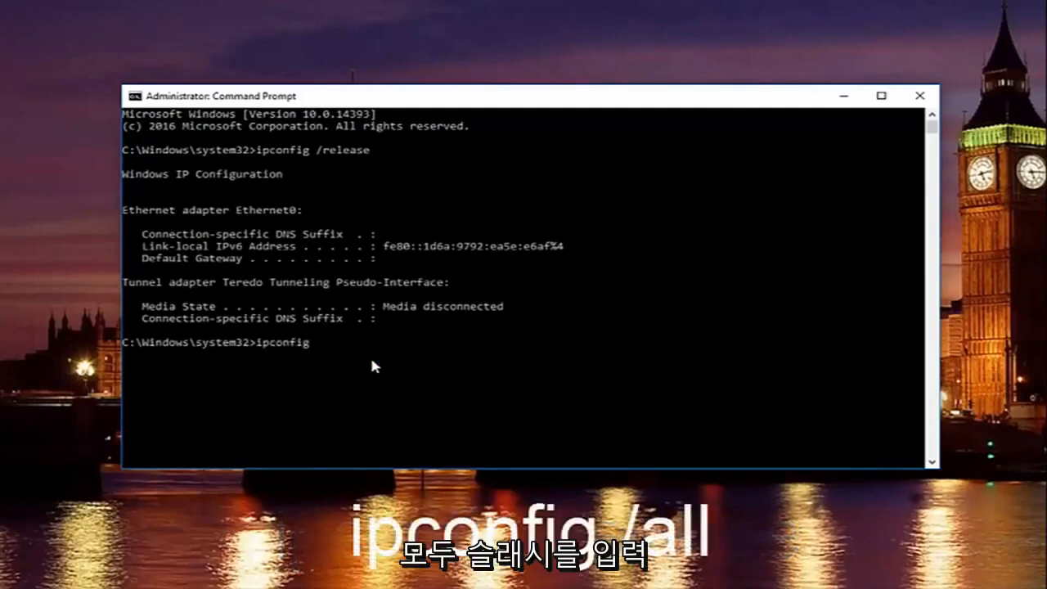
type("/all")
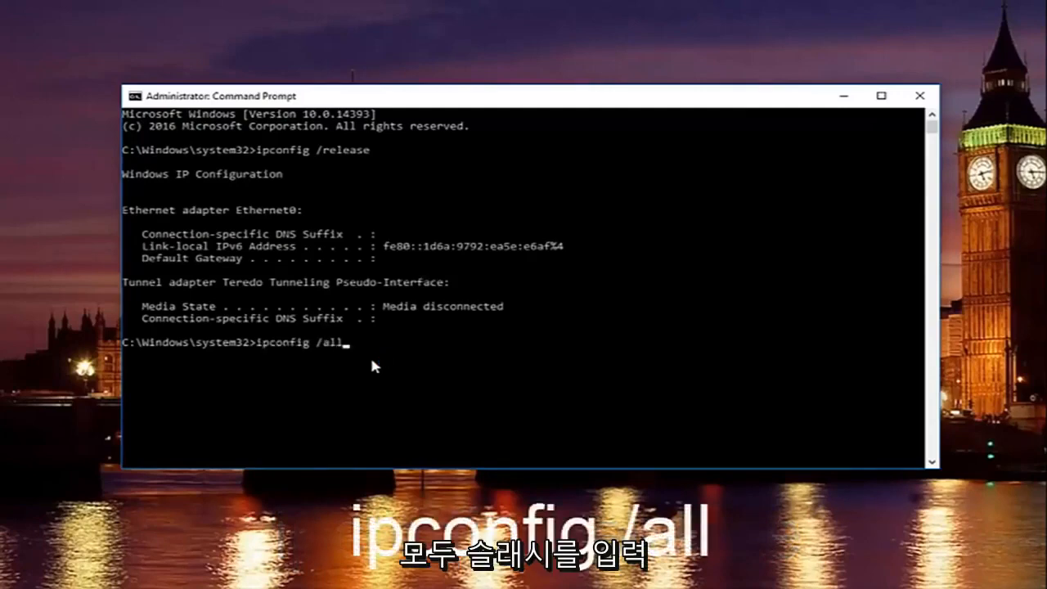
key("Return")
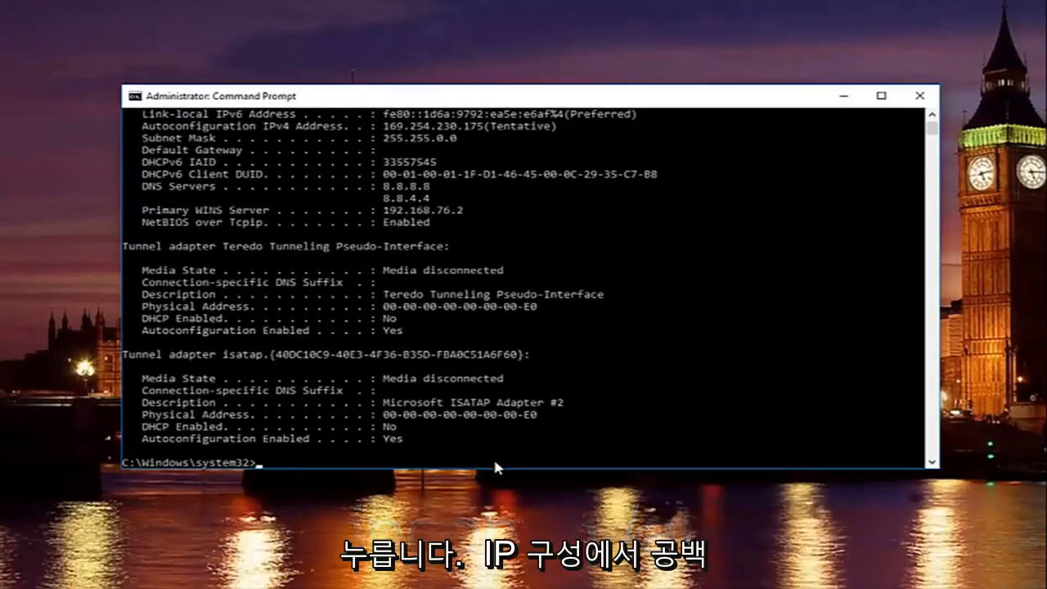
type("ipconfig /")
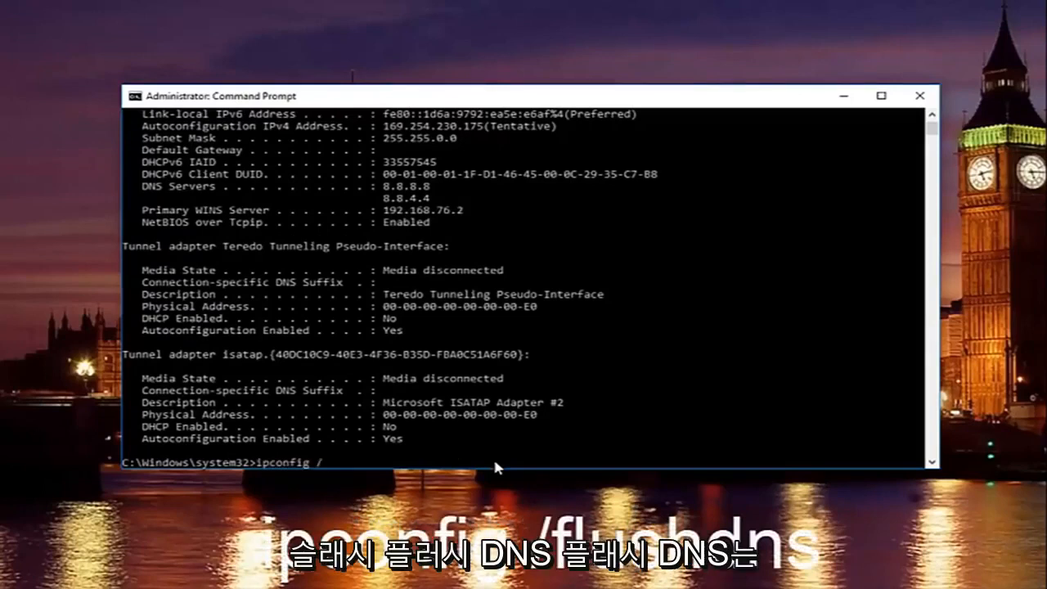
type("flushdns")
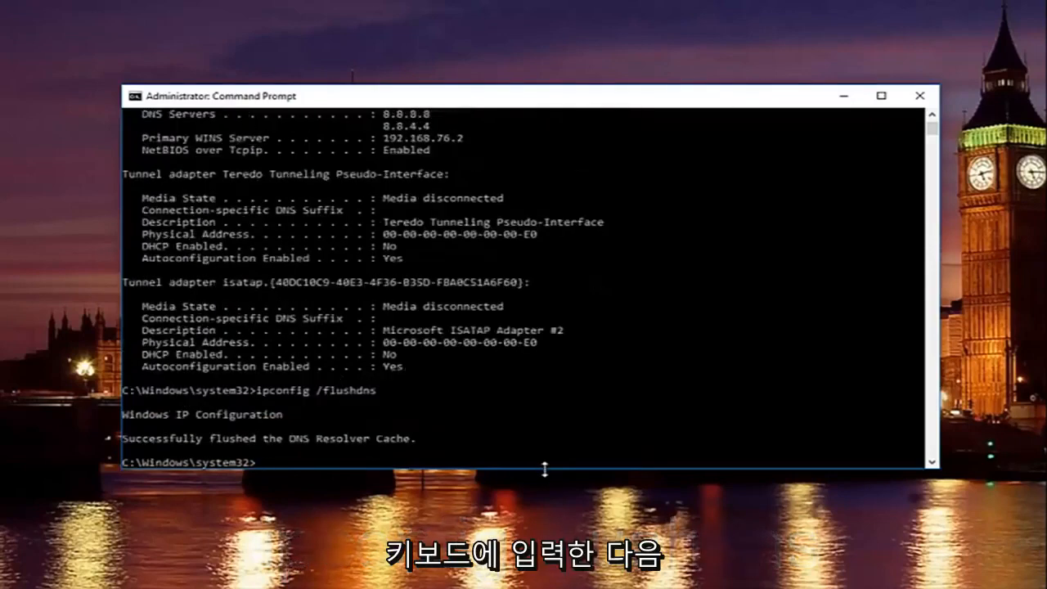
Step: Run ipconfig /renew so Ethernet0 gets 192.168.76.129 with gateway 192.168.76.2
type("ipco")
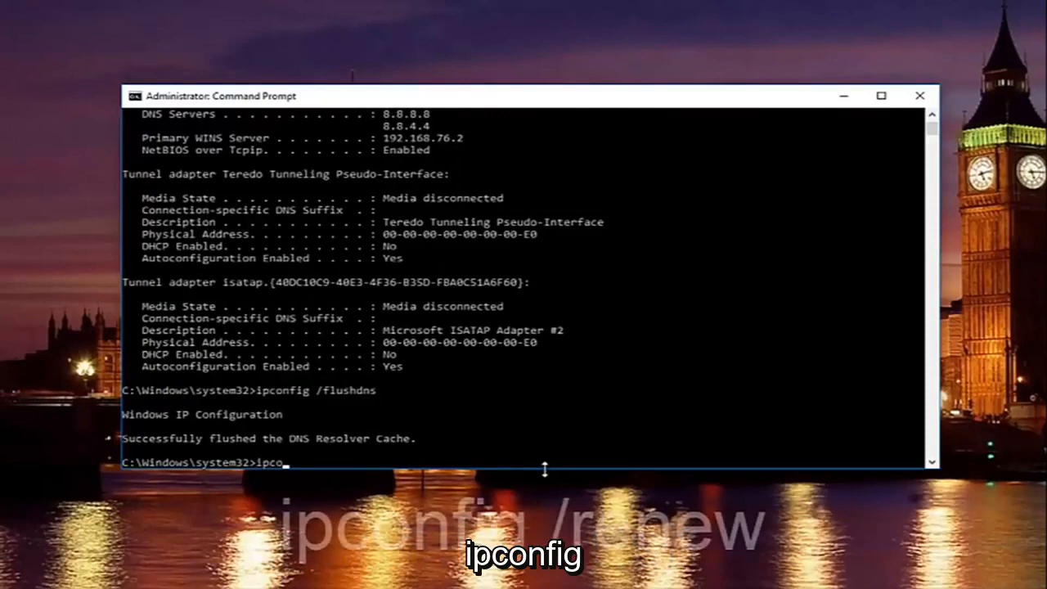
type("nfig")
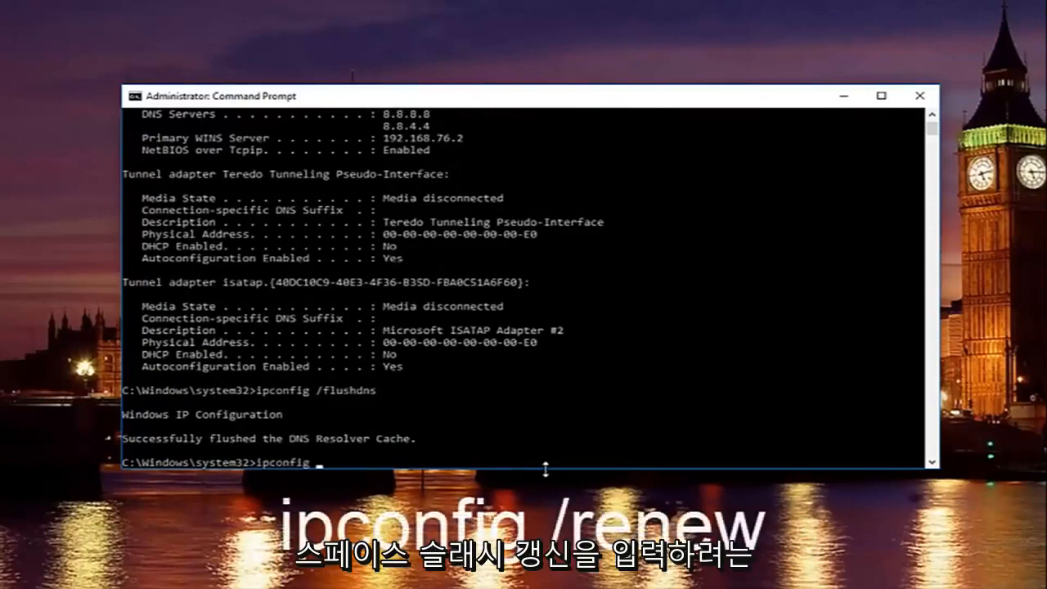
type("/renew")
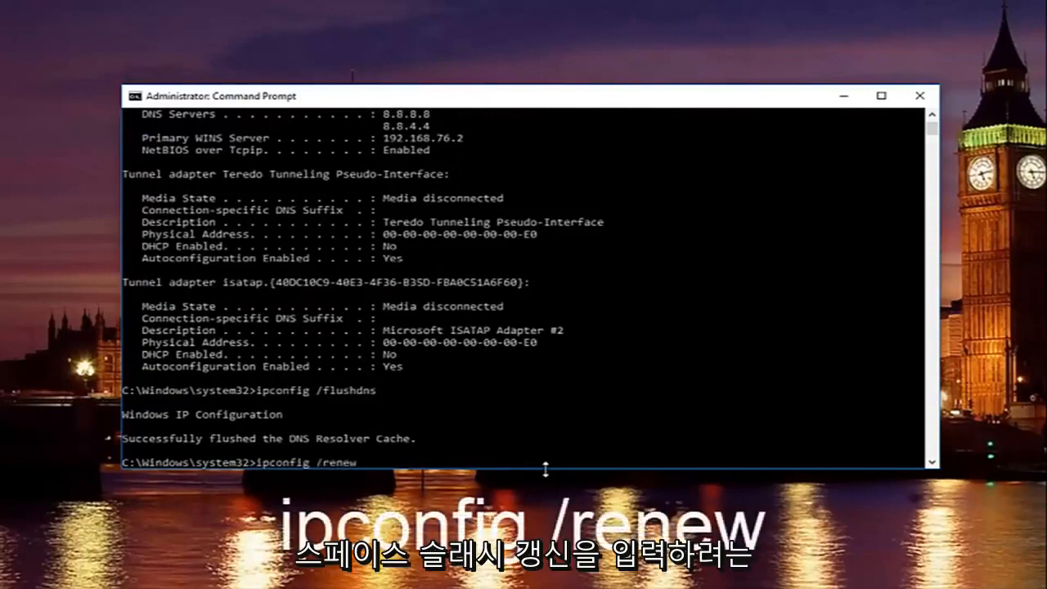
key("Return")
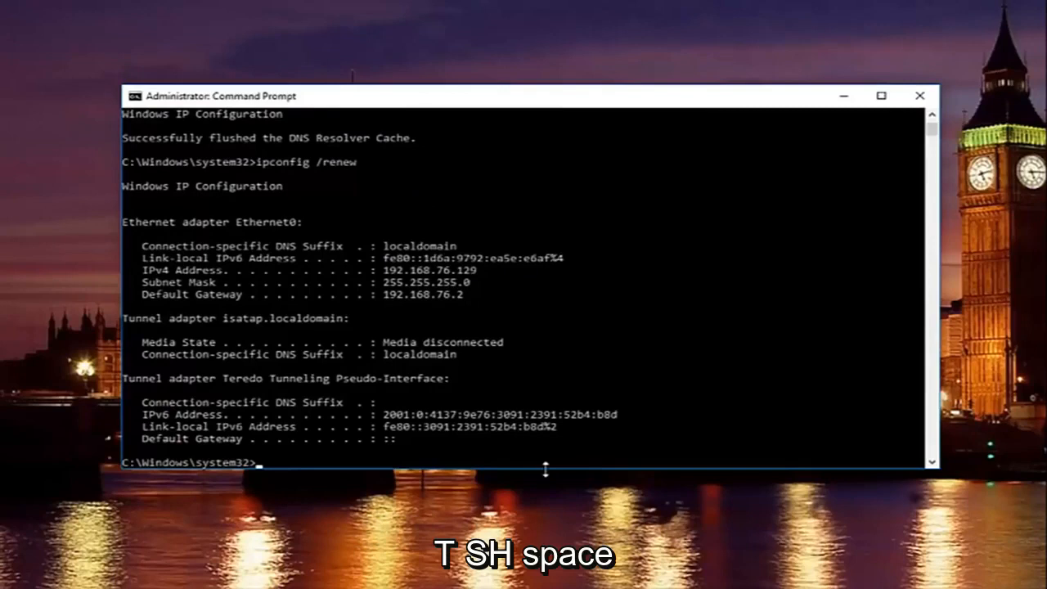
Step: Run netsh int ip set dns to display its usage help
type("nets")
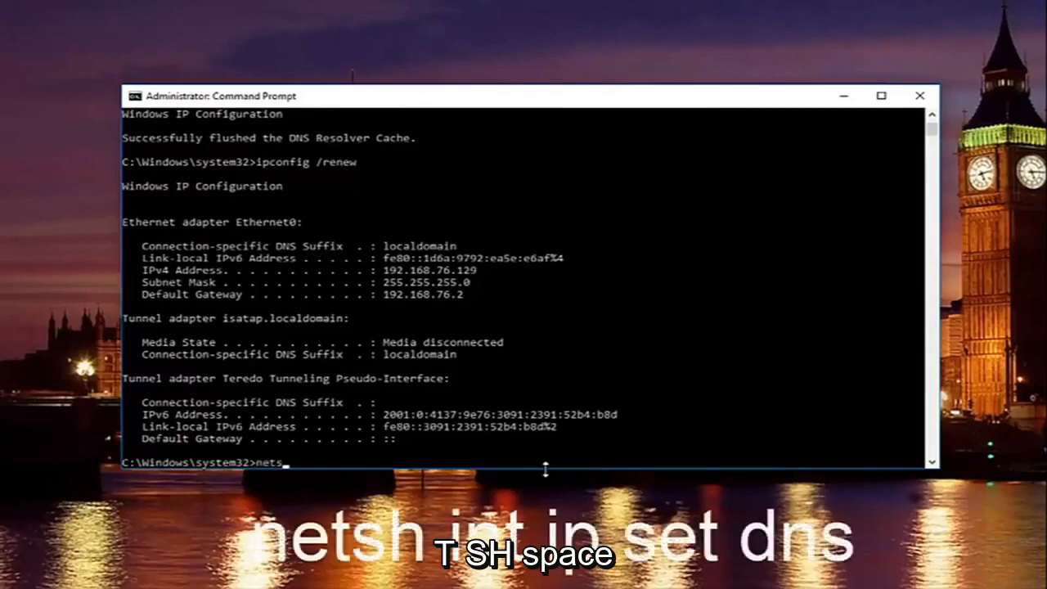
type("sh int")
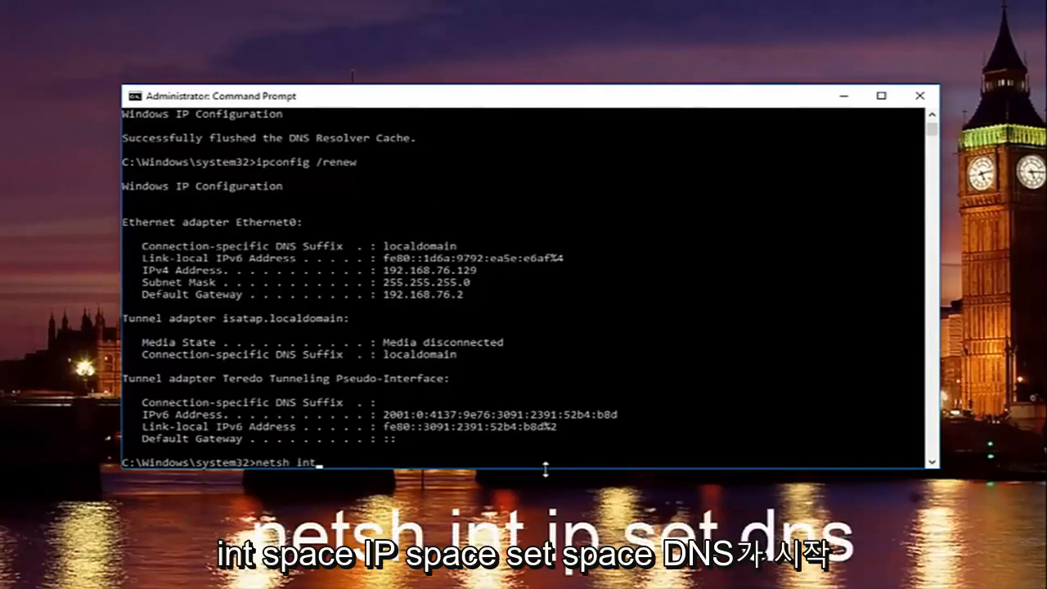
type("ip")
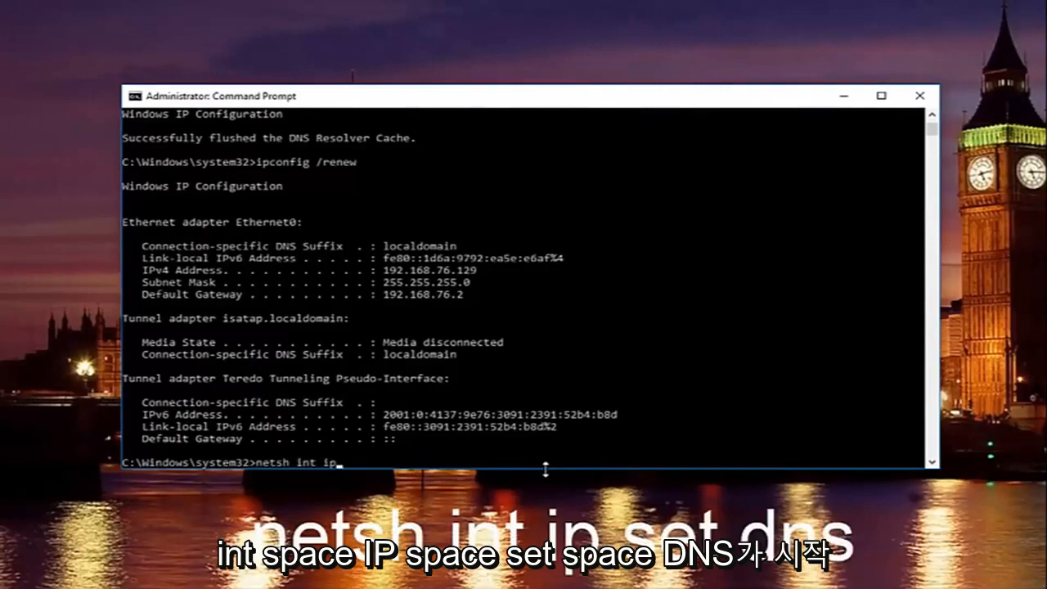
type("set")
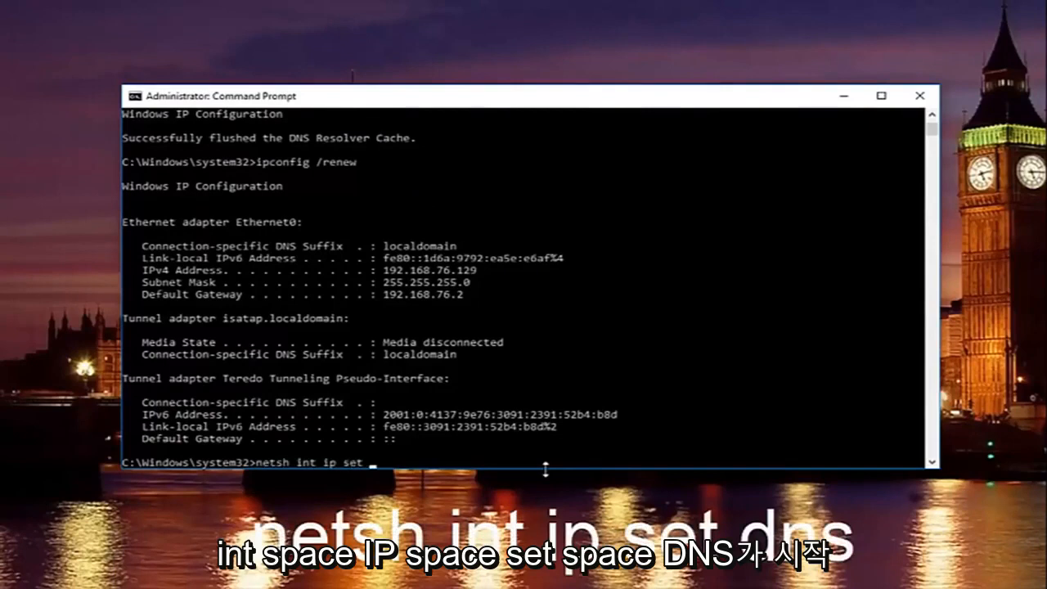
type("dns")
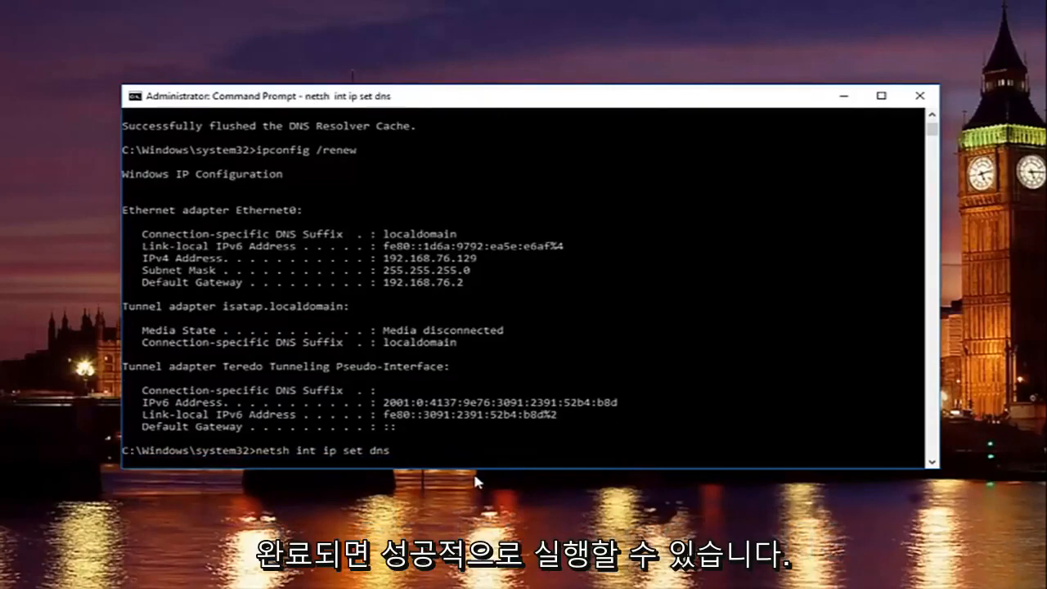
key("Return")
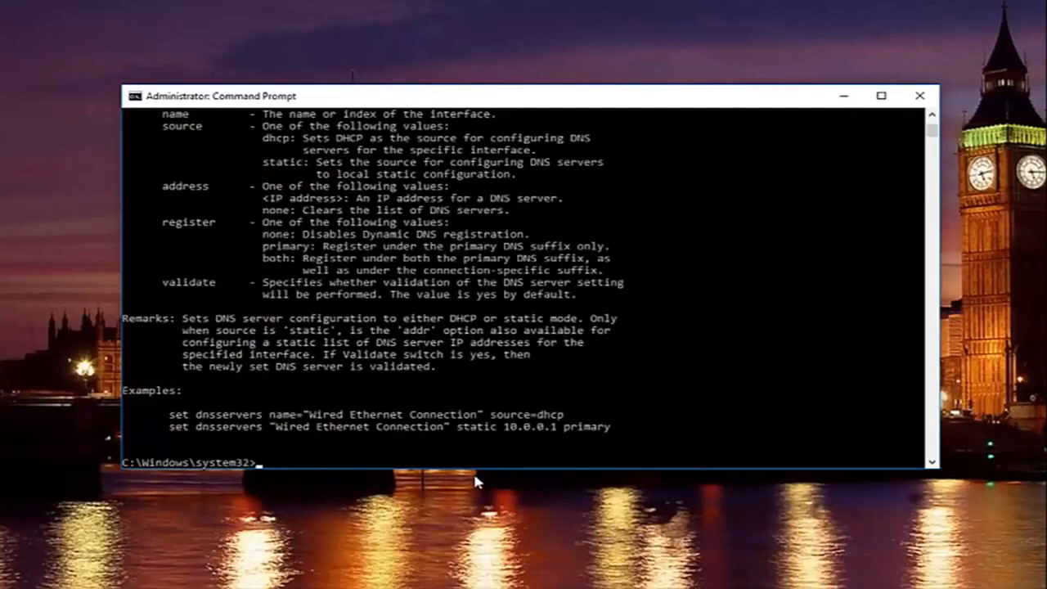
Step: Run netsh winsock reset to reset the Winsock catalog
type("netsh")
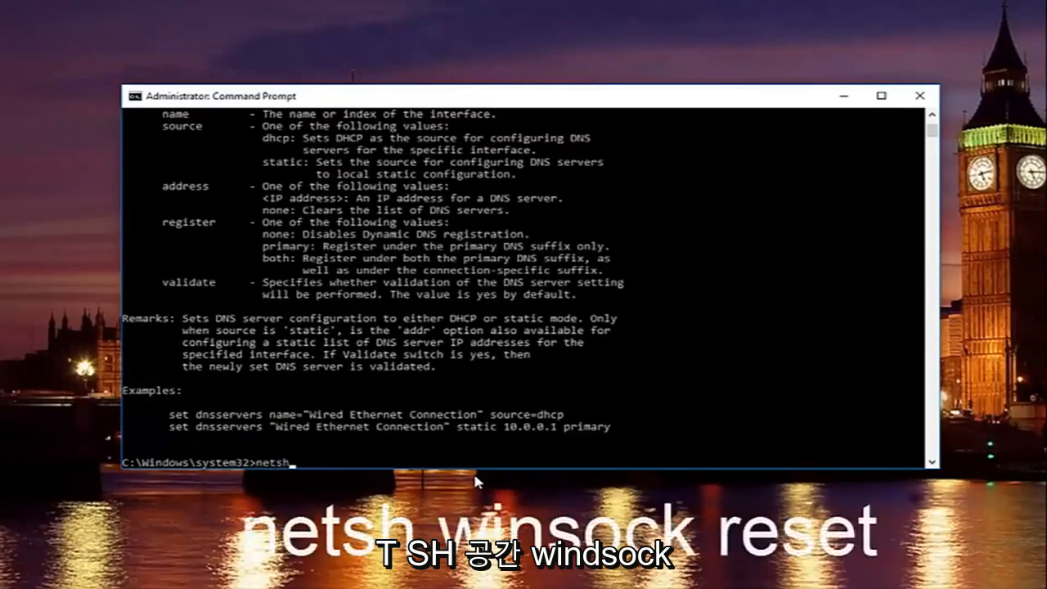
type("winsock")
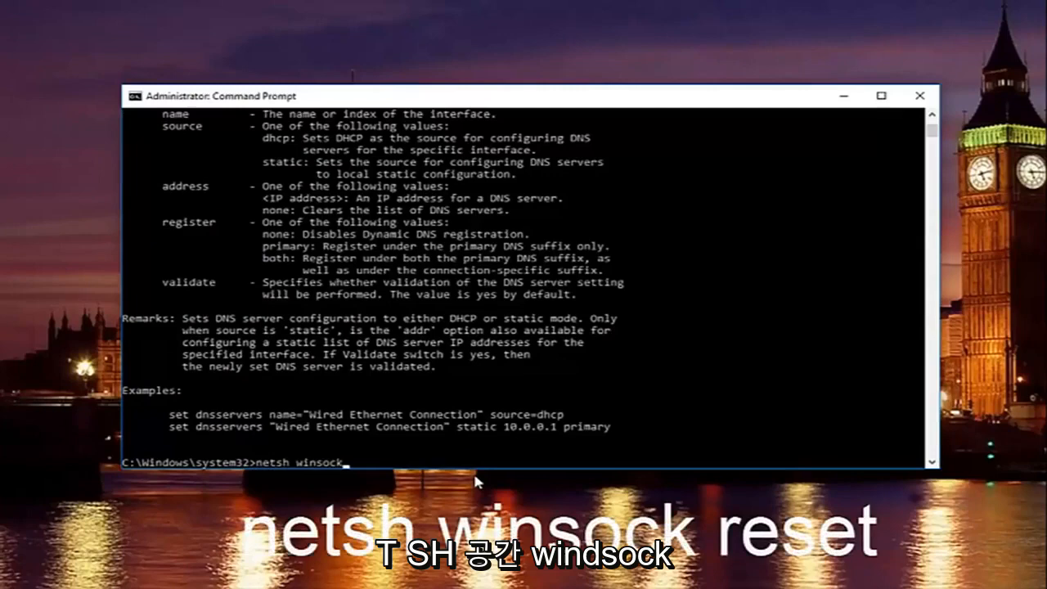
type("reset")
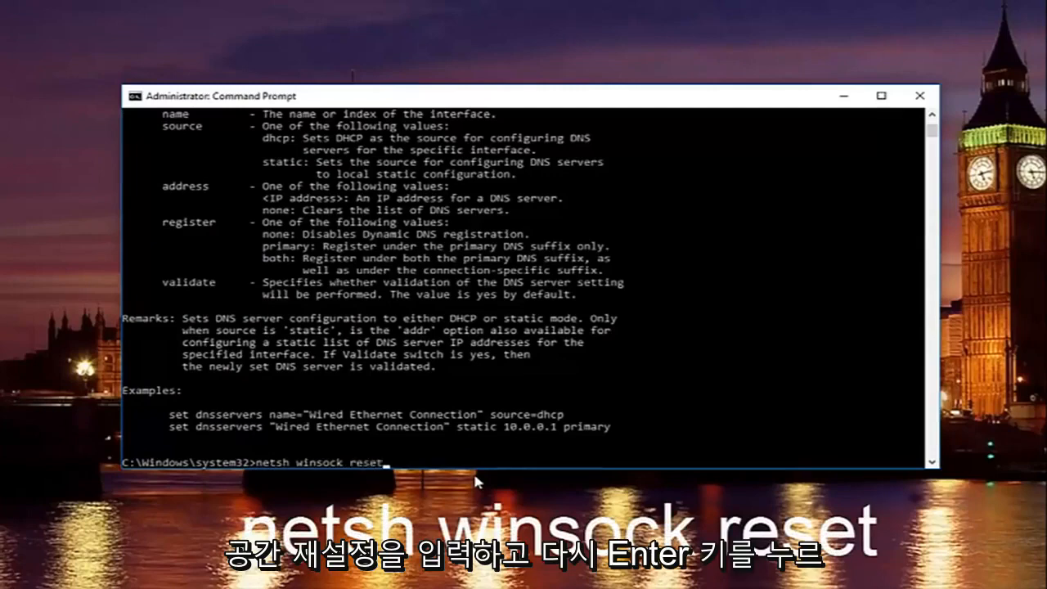
key("Return")
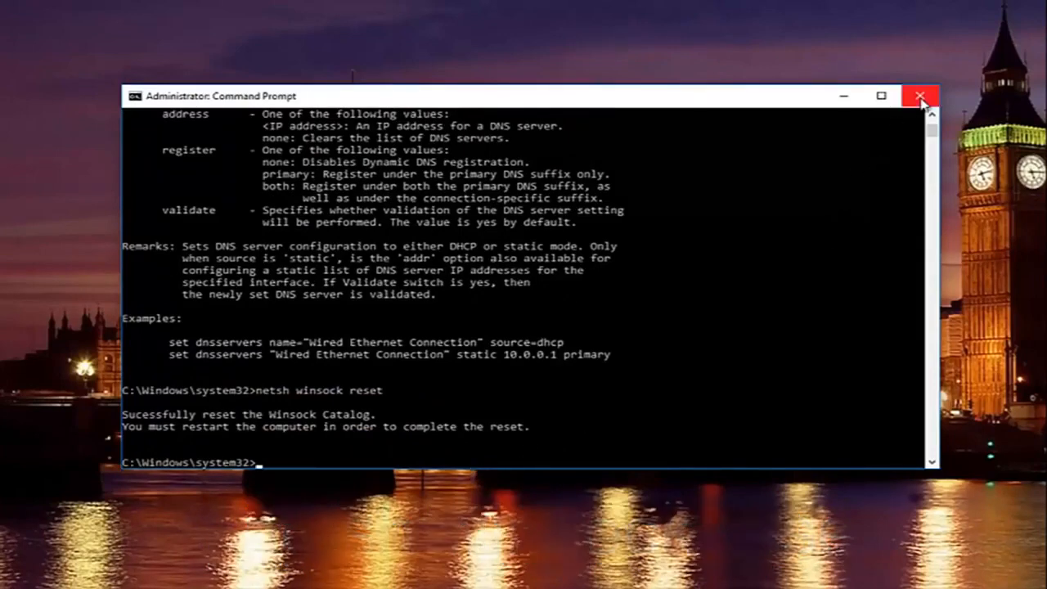
Step: Close the Command Prompt window, leaving the empty desktop
left_click(919, 95)
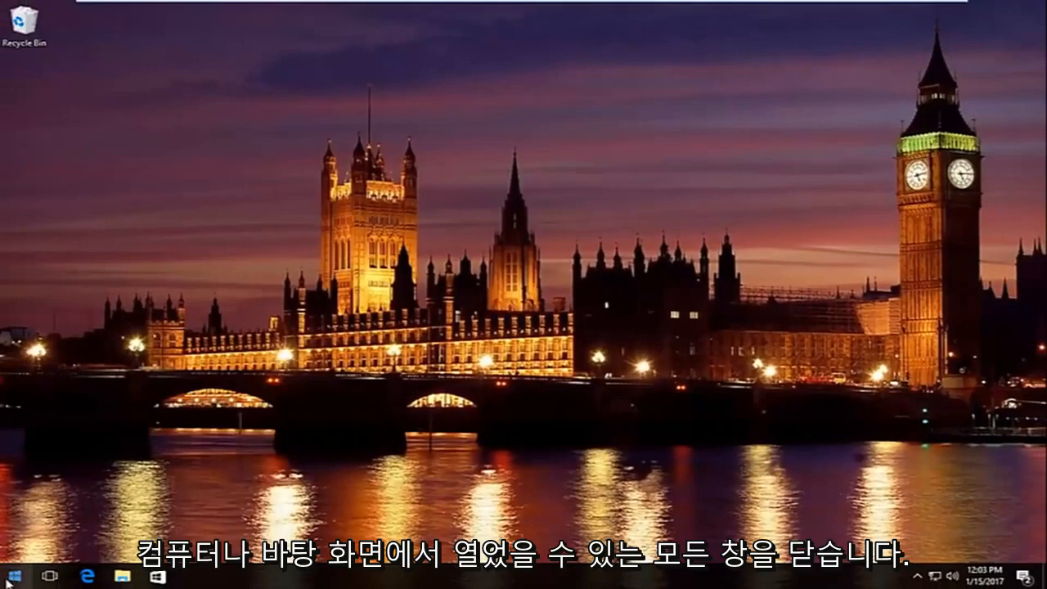
left_click(13, 576)
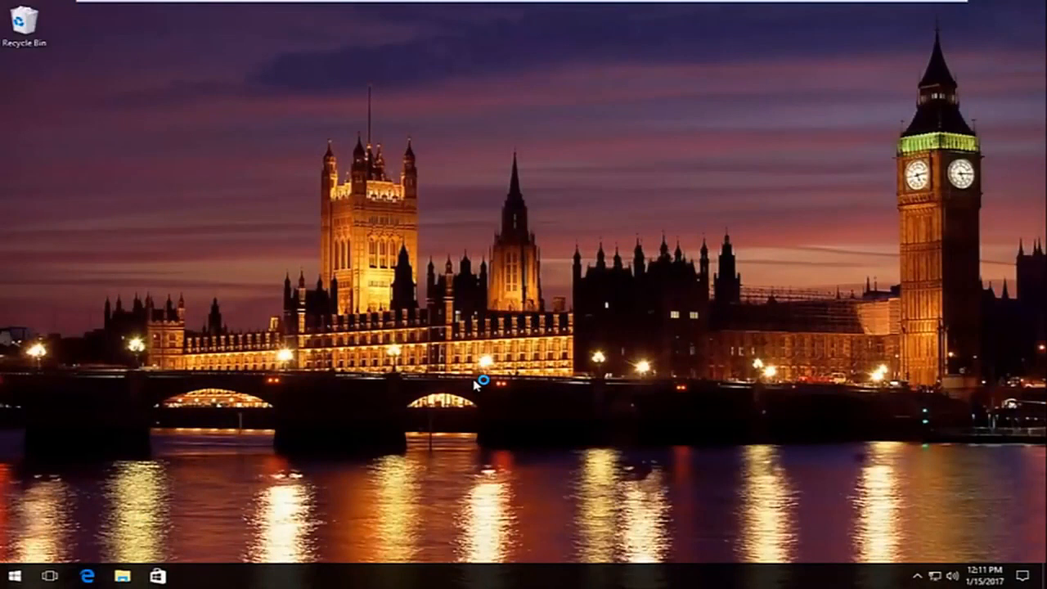
mouse_move(478, 384)
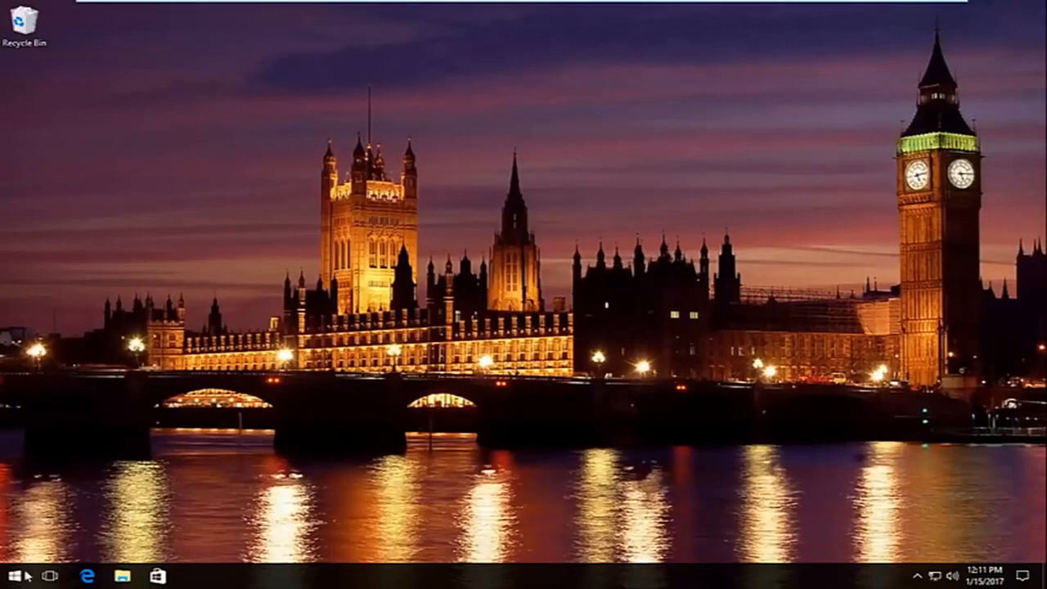
Step: Search the Start menu for 'network and sharing center'
left_click(11, 576)
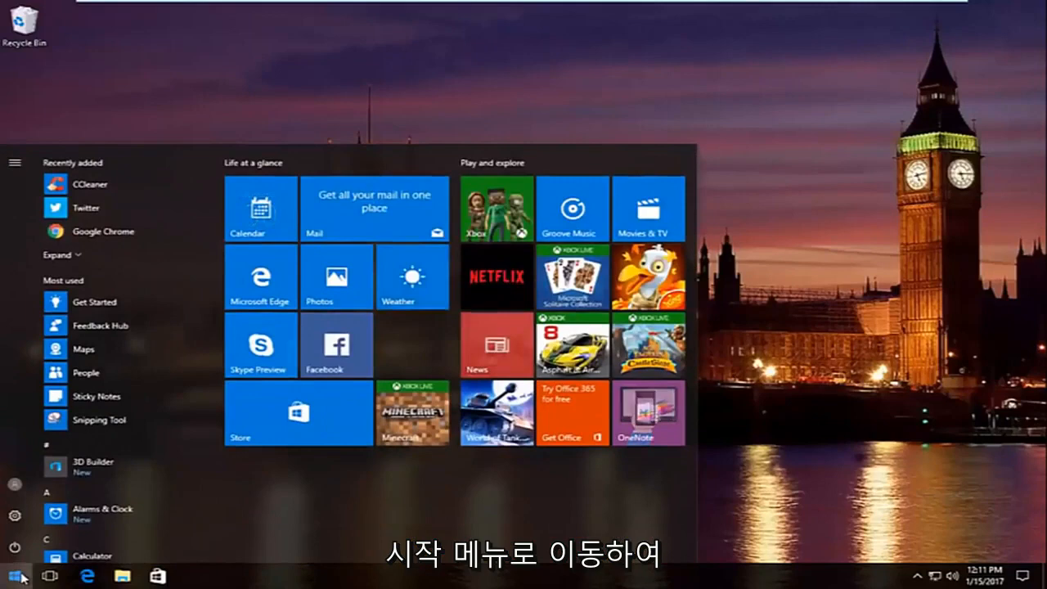
type("network and sharing center")
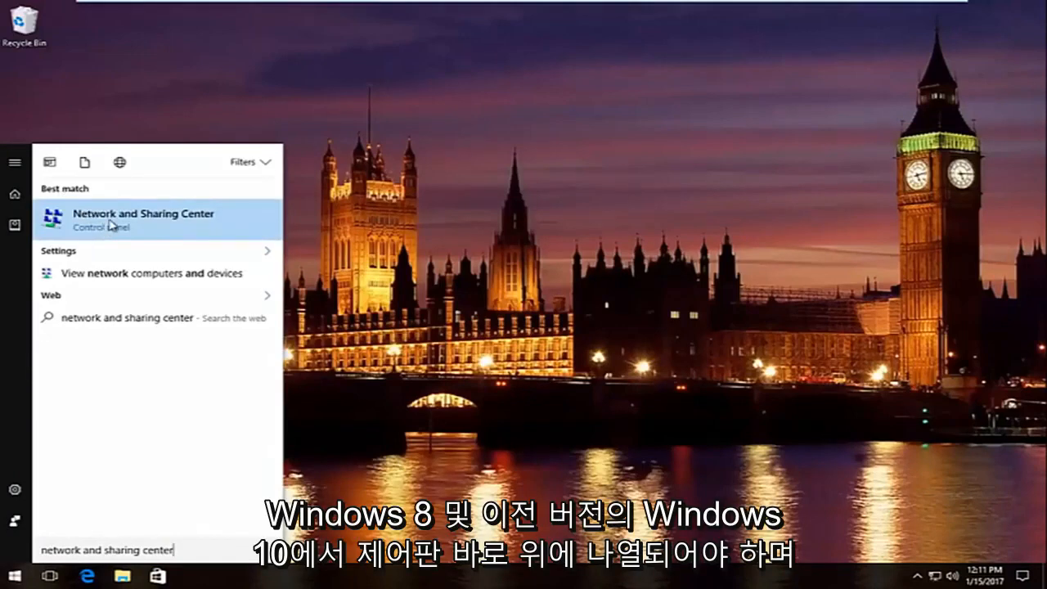
mouse_move(52, 235)
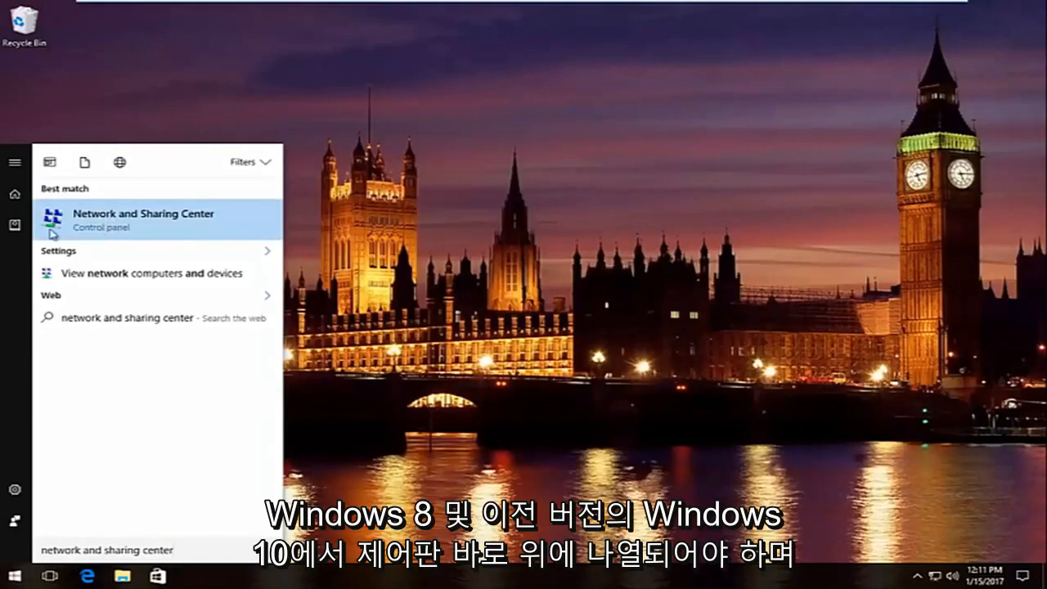
mouse_move(106, 224)
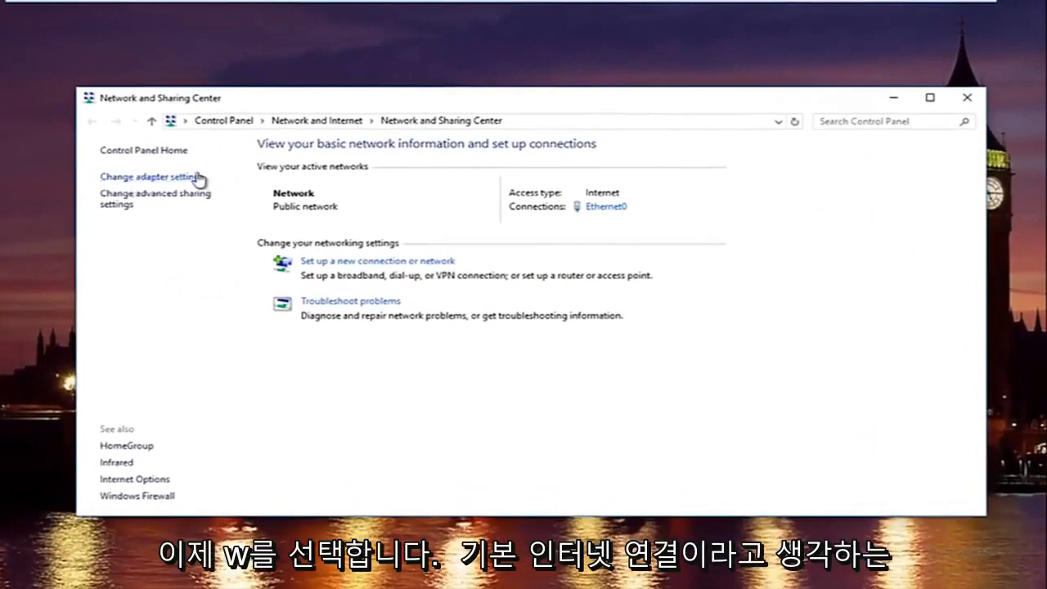
Step: Open the Ethernet0 Properties dialog from Change adapter settings
left_click(149, 176)
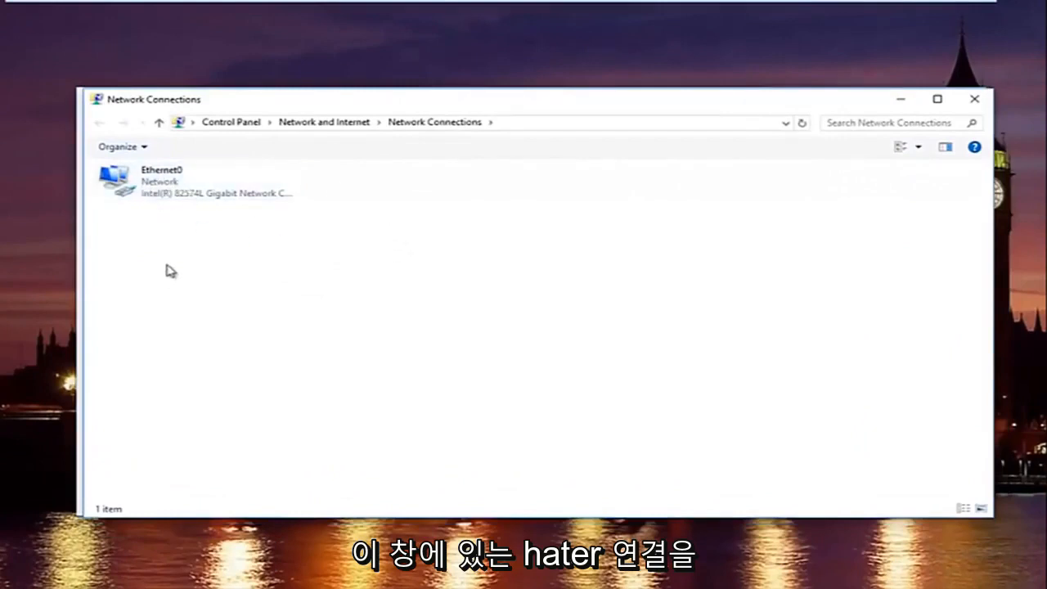
mouse_move(183, 231)
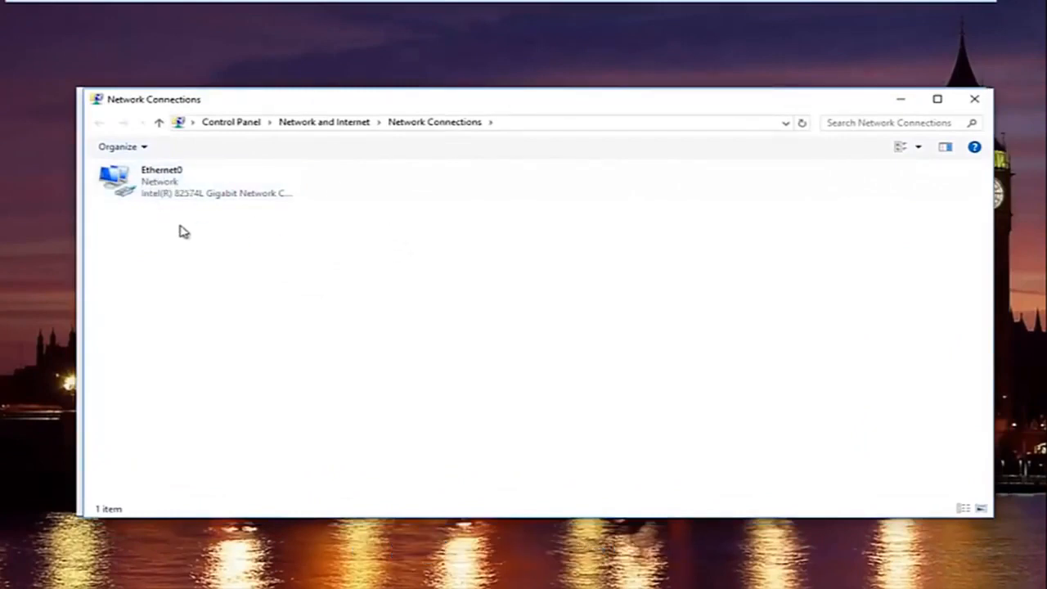
right_click(164, 180)
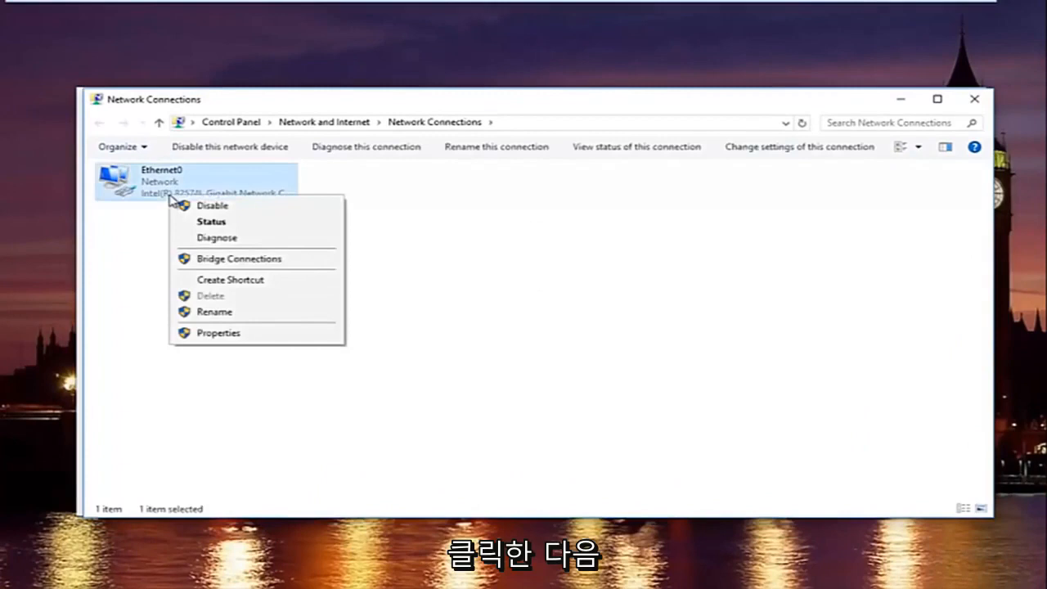
mouse_move(219, 333)
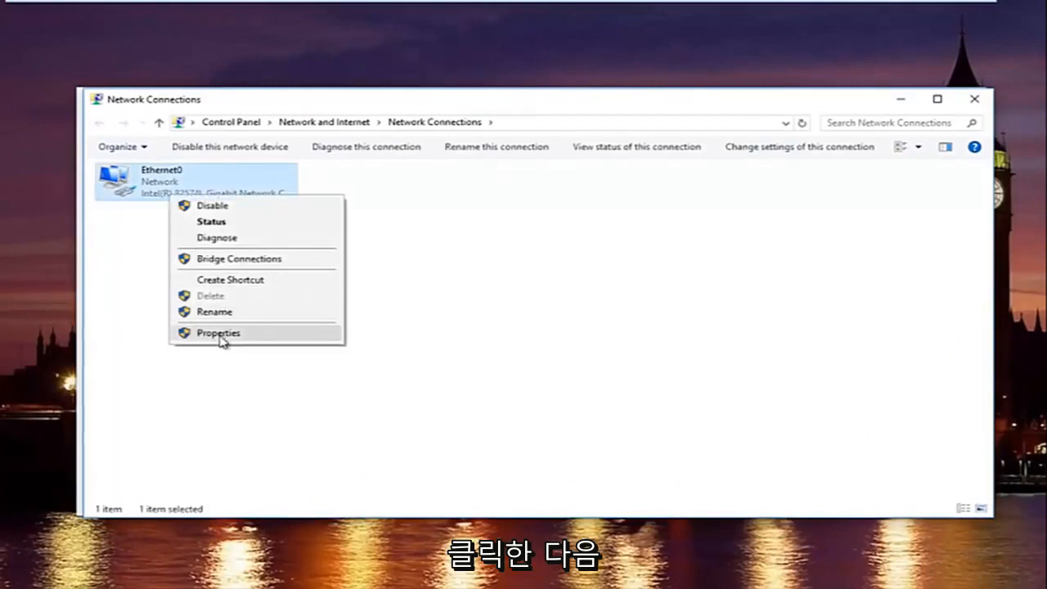
left_click(218, 332)
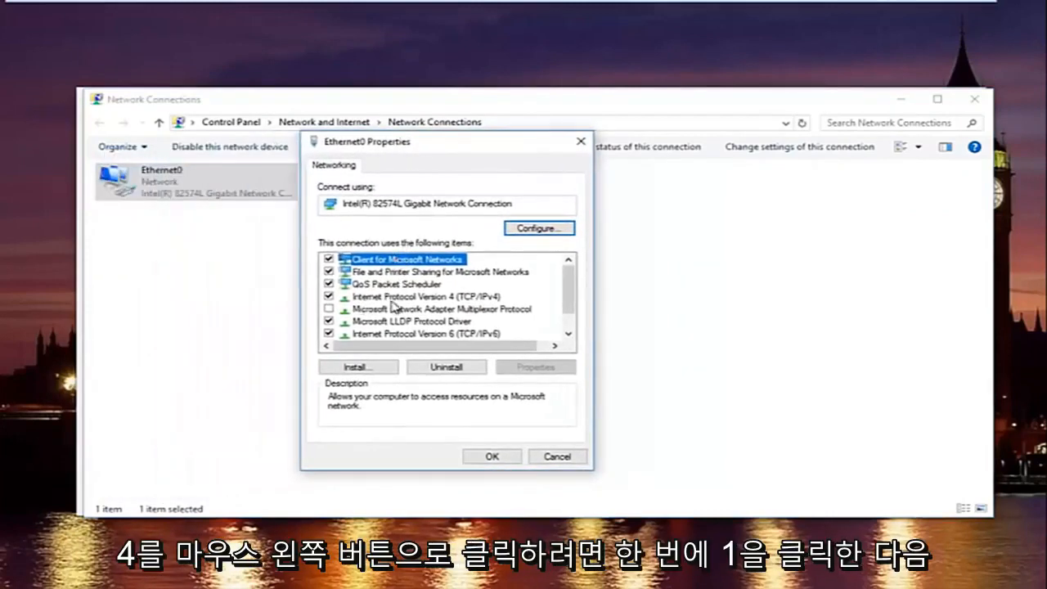
Step: Open the Internet Protocol Version 4 (TCP/IPv4) Properties for Ethernet0
left_click(426, 295)
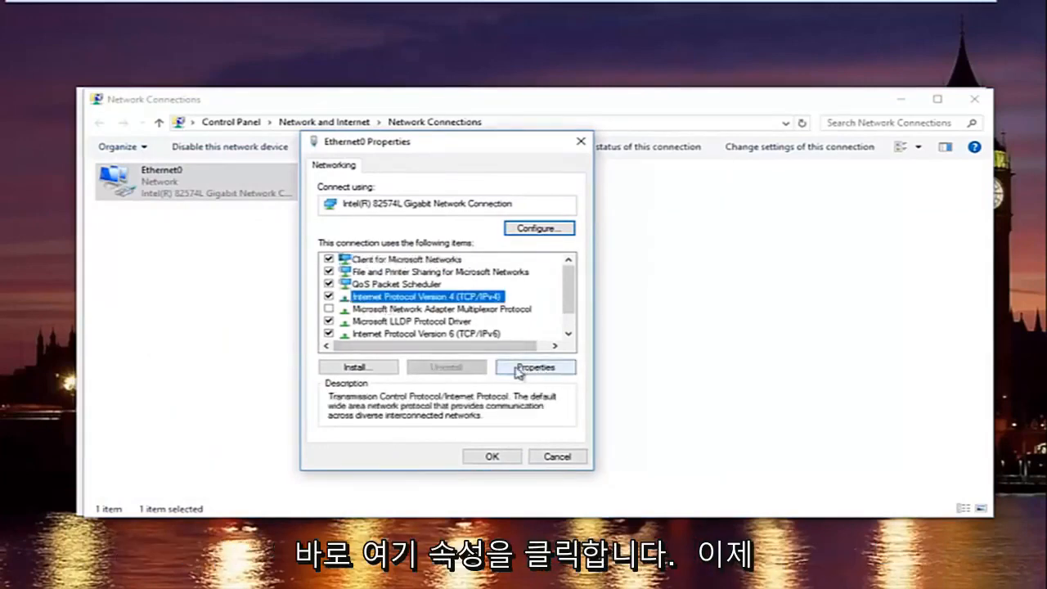
left_click(535, 367)
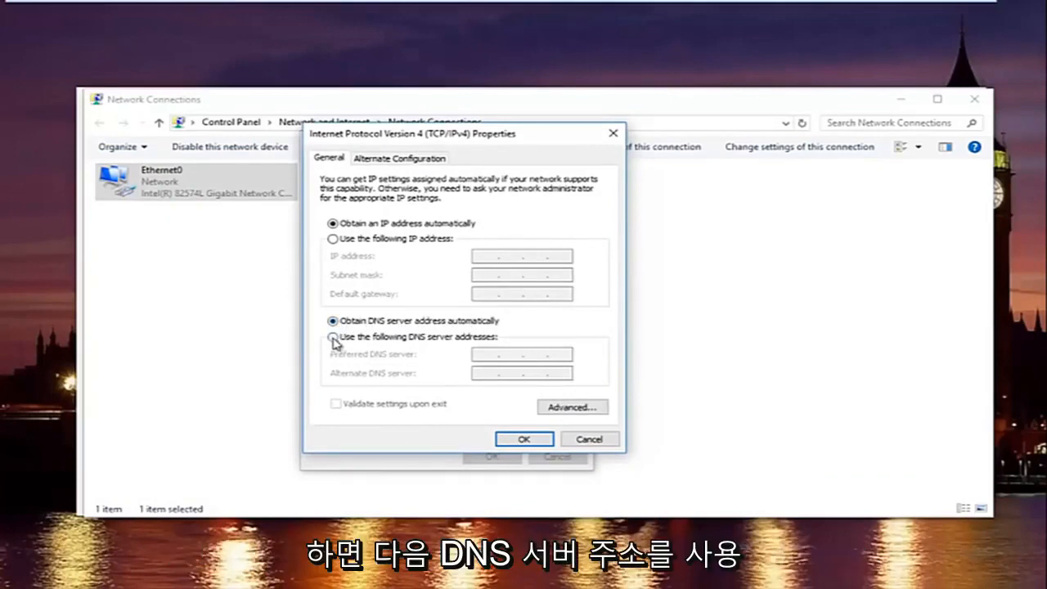
Step: Set DNS servers 8.8.8.8 and 8.8.4.4 with 'Validate settings upon exit' and confirm
left_click(333, 336)
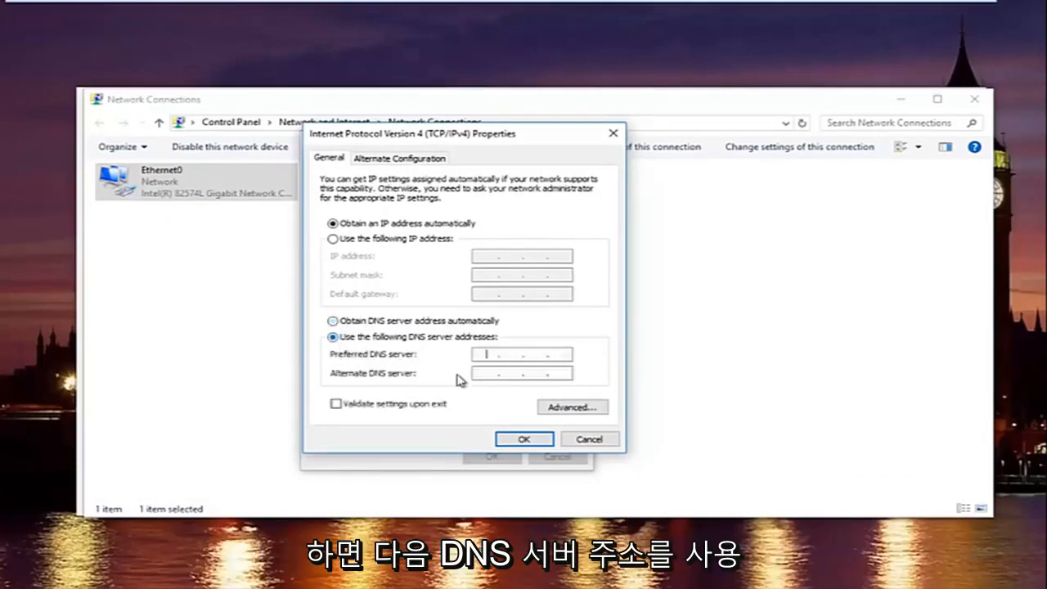
mouse_move(449, 358)
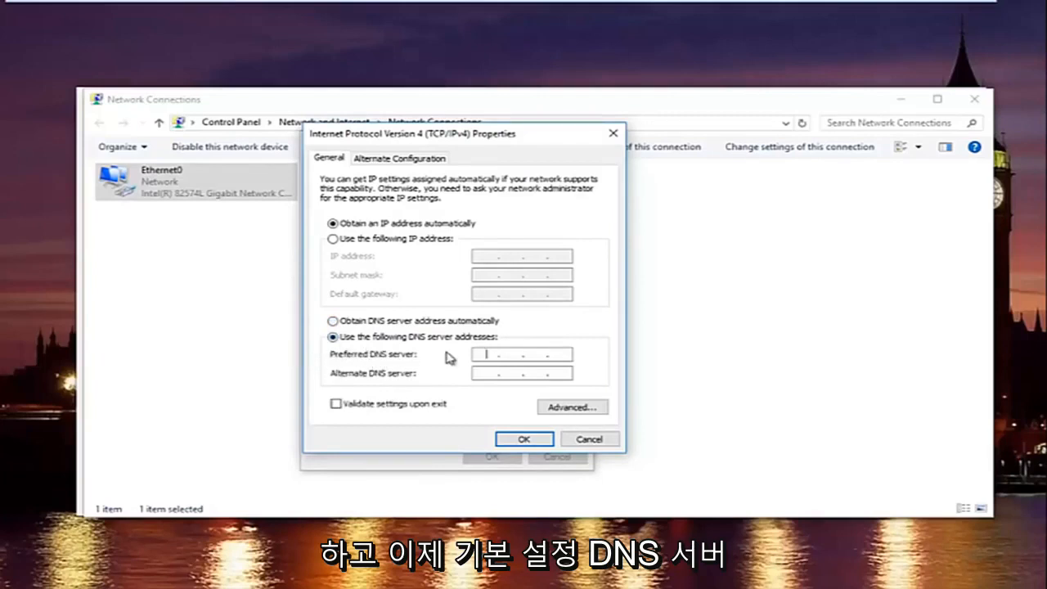
type("8 . . .")
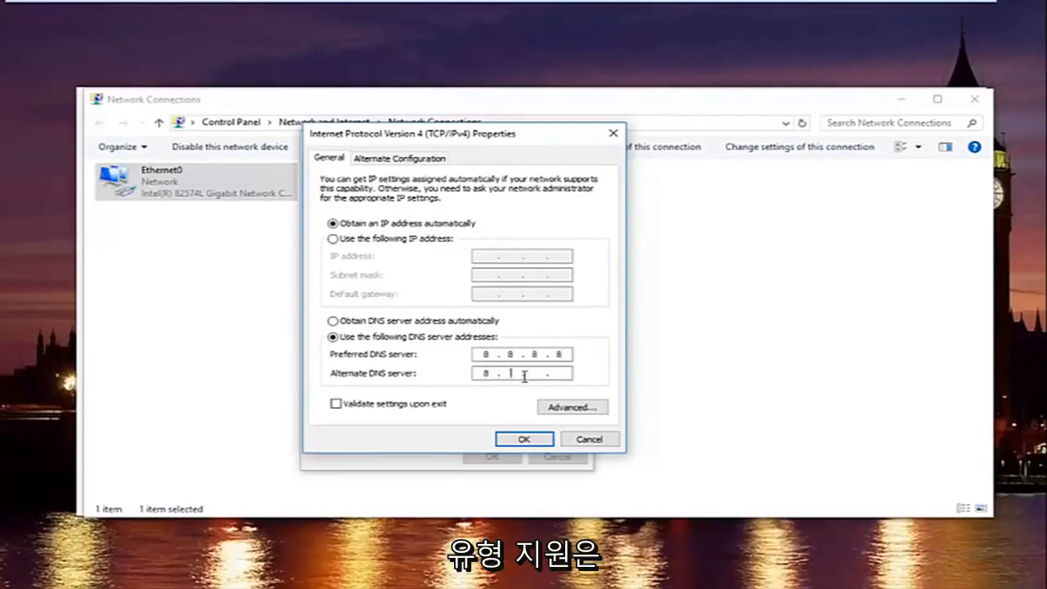
type("4.8.4")
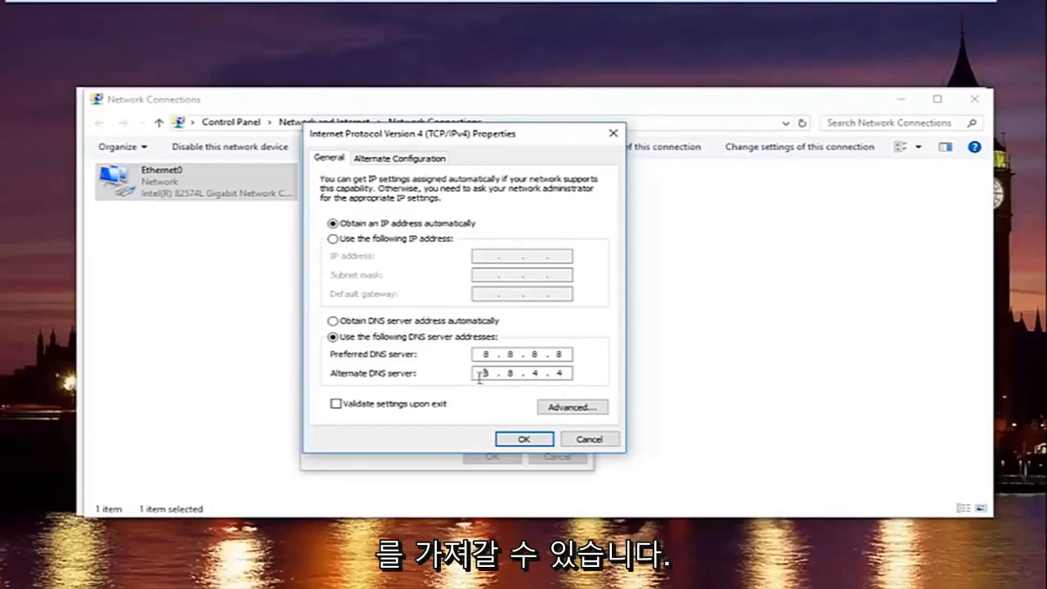
mouse_move(431, 369)
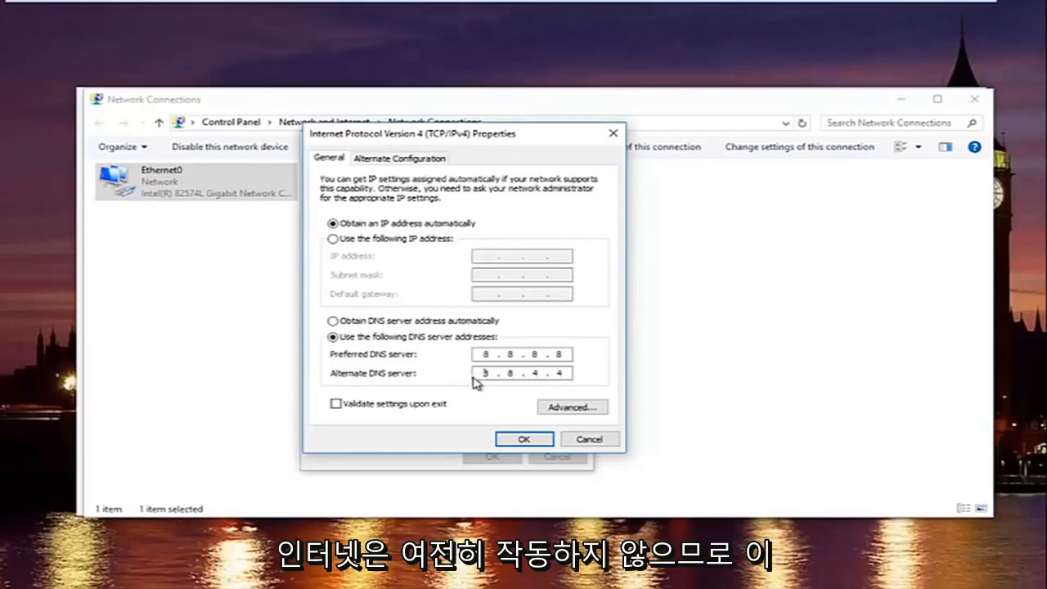
mouse_move(542, 367)
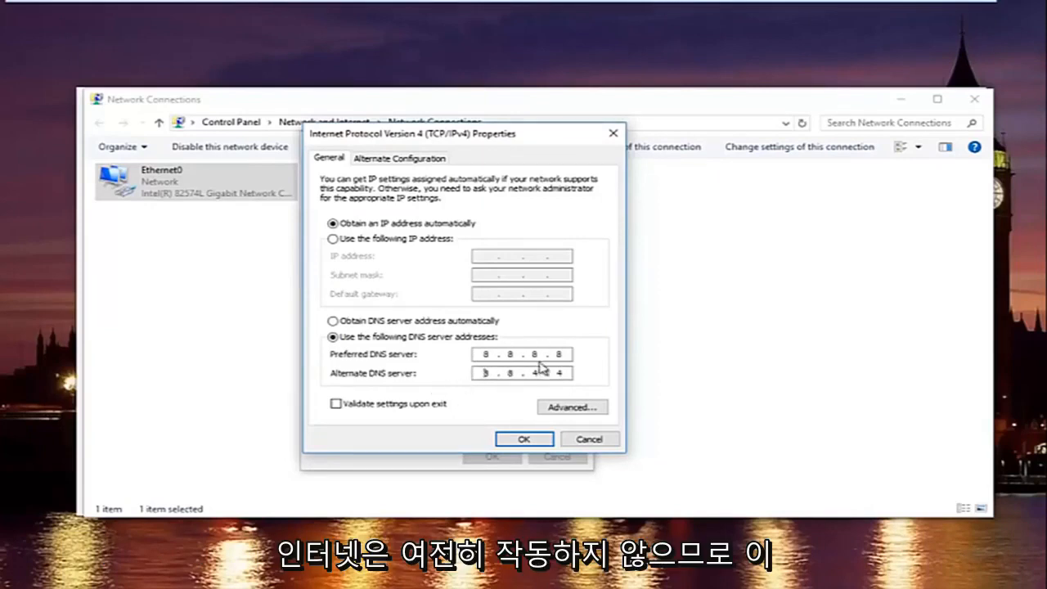
mouse_move(473, 351)
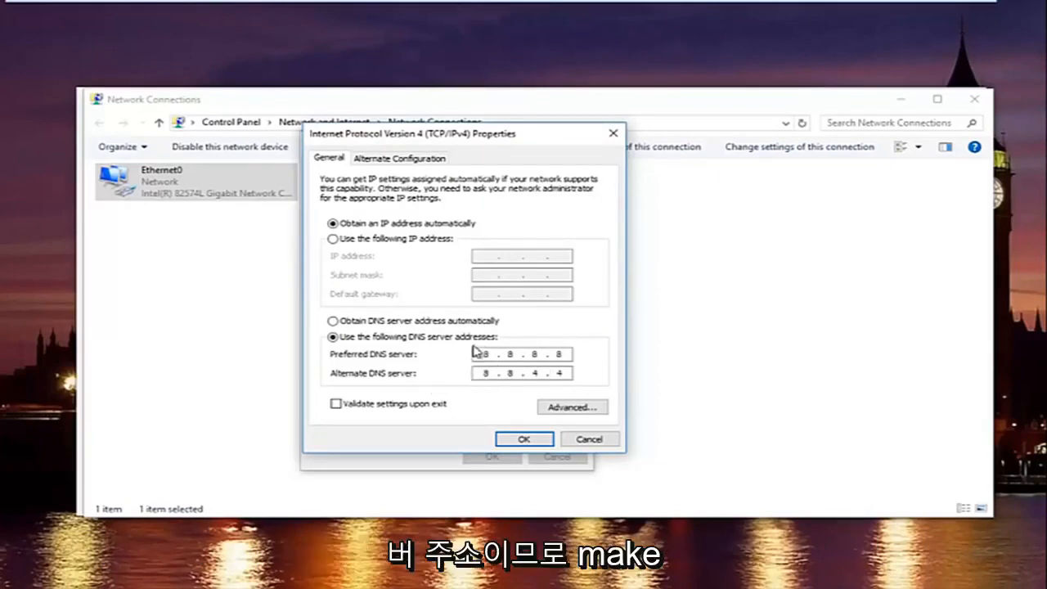
mouse_move(458, 384)
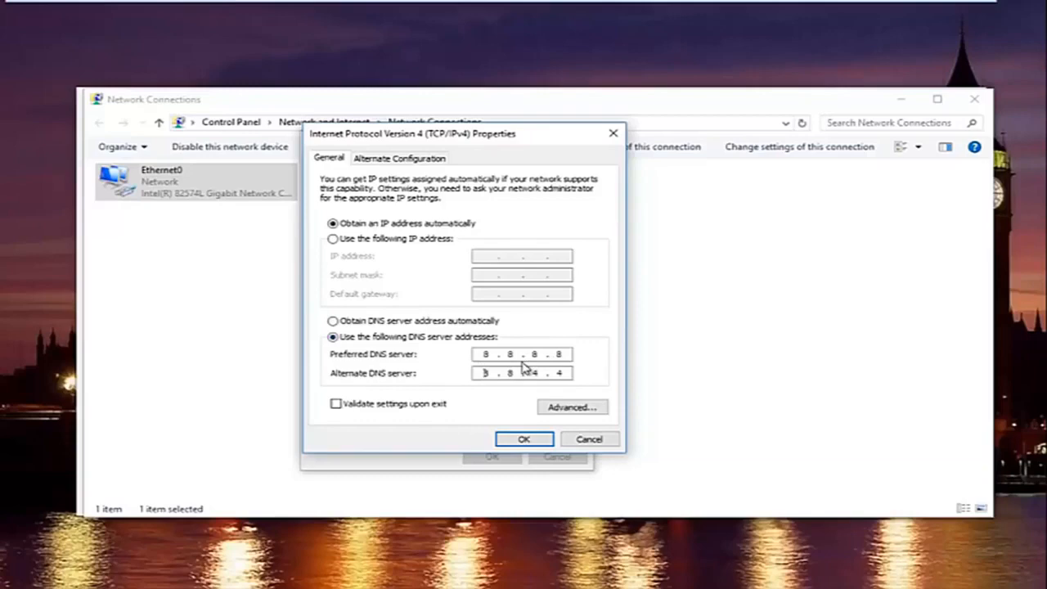
left_click(335, 403)
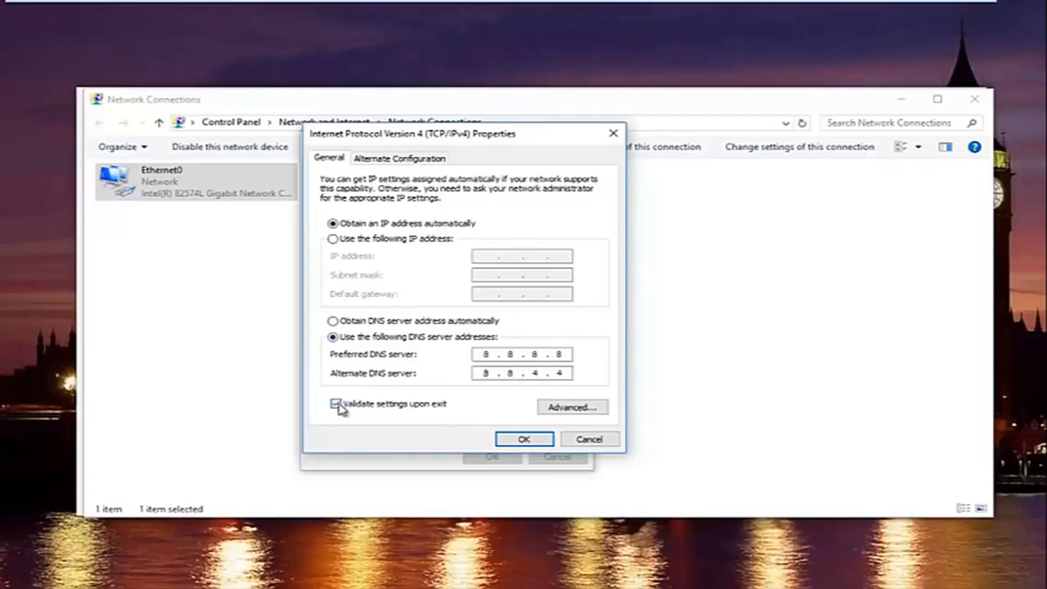
left_click(334, 403)
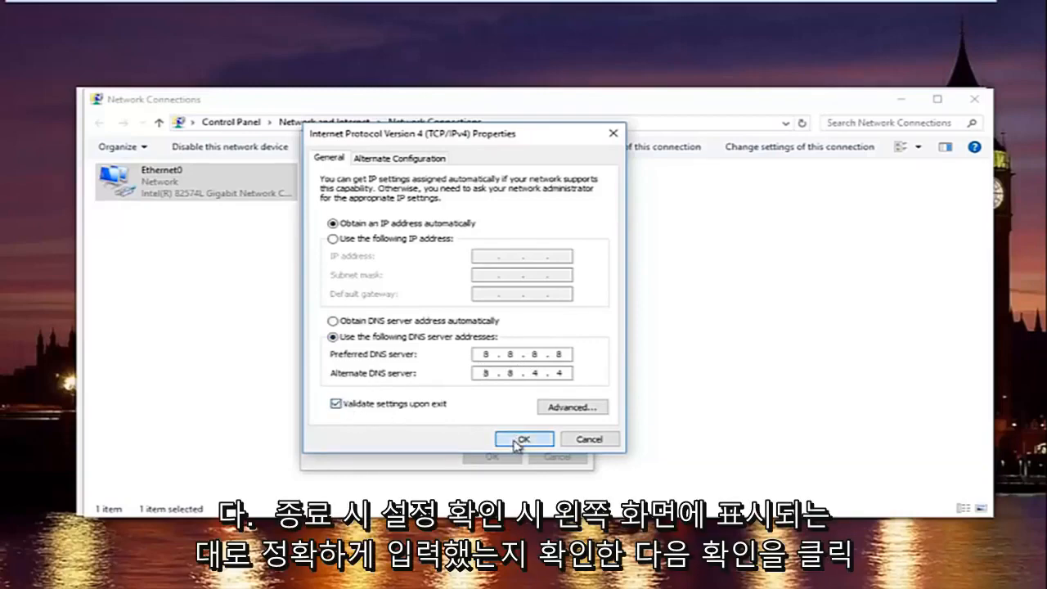
left_click(523, 438)
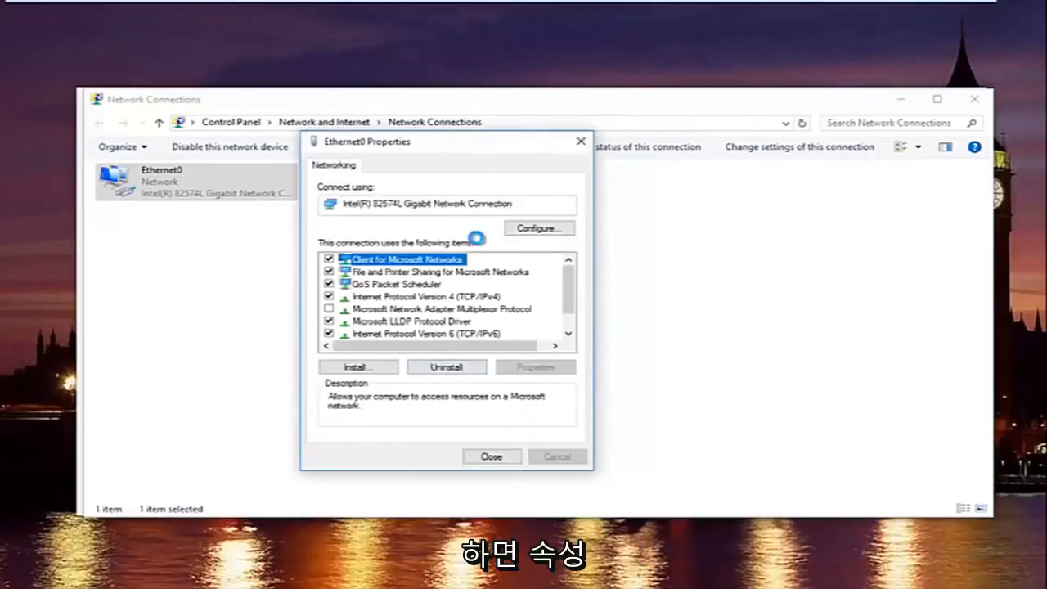
Step: Close Ethernet0 Properties, run Network Diagnostics, review its no-issues report, and close it
left_click(491, 456)
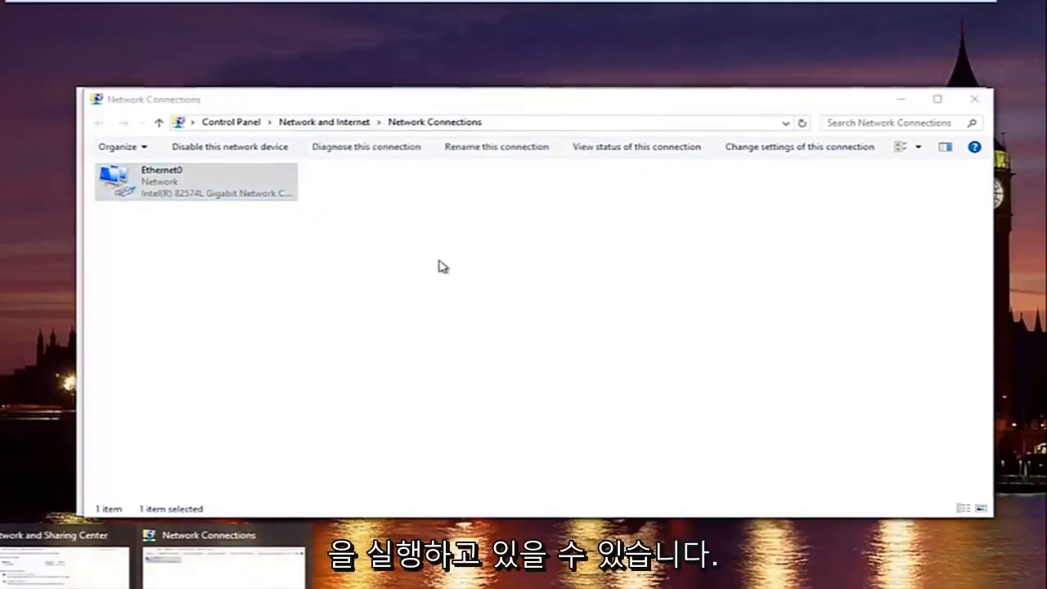
left_click(366, 146)
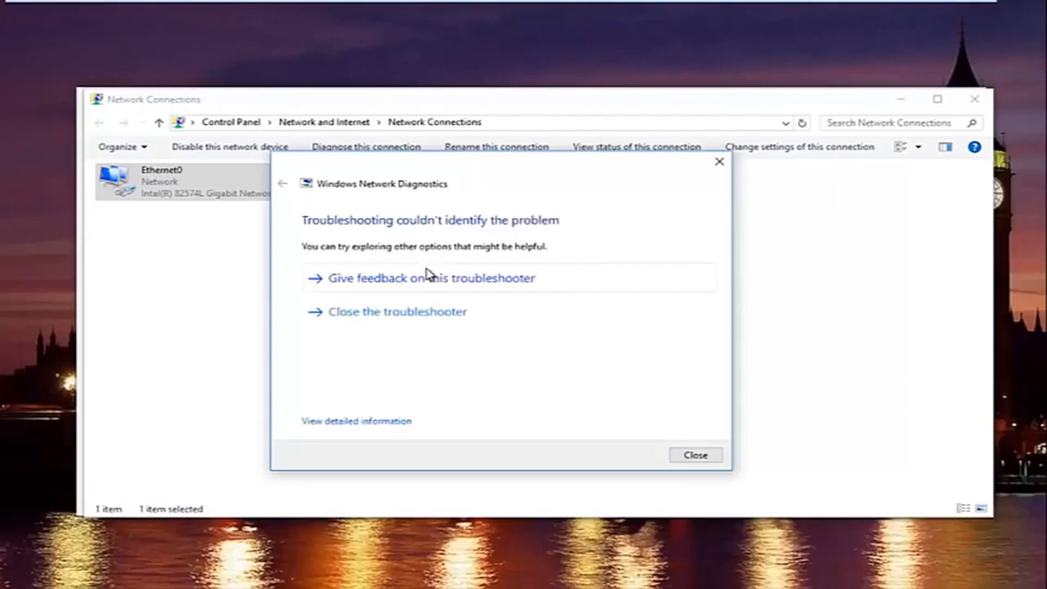
mouse_move(388, 249)
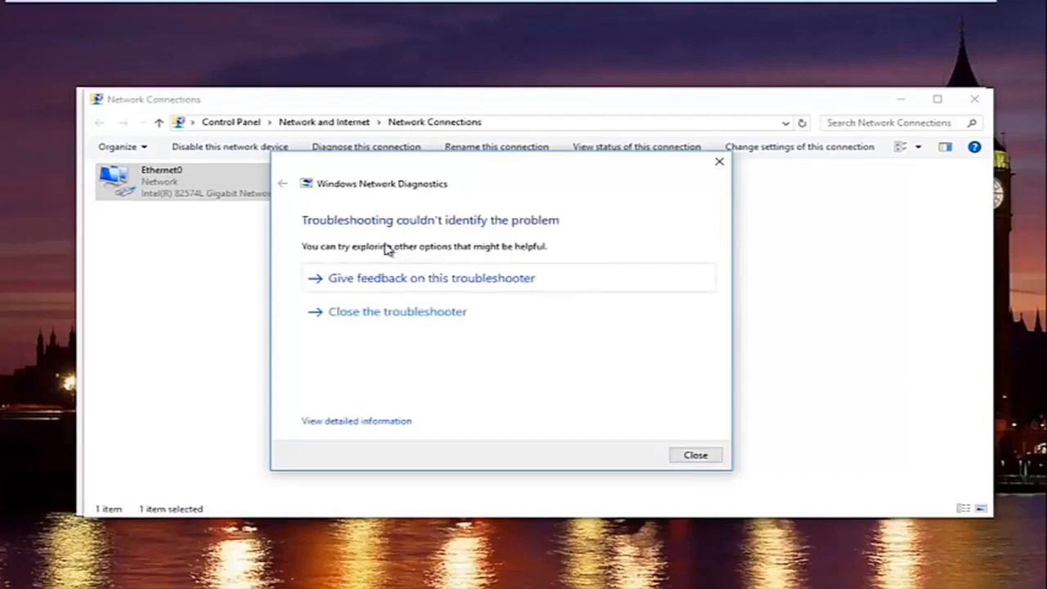
mouse_move(334, 432)
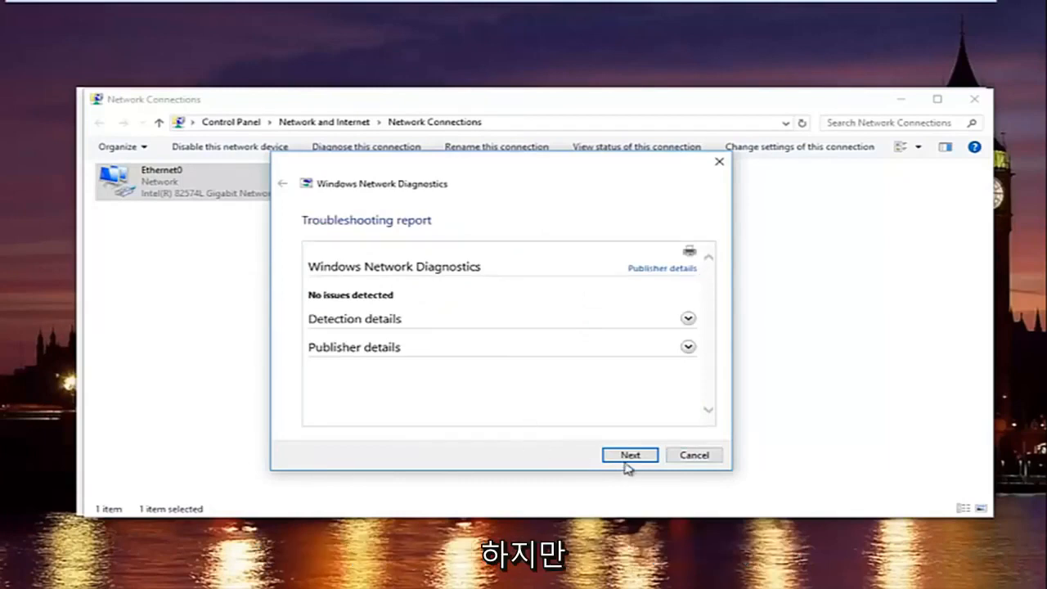
left_click(688, 318)
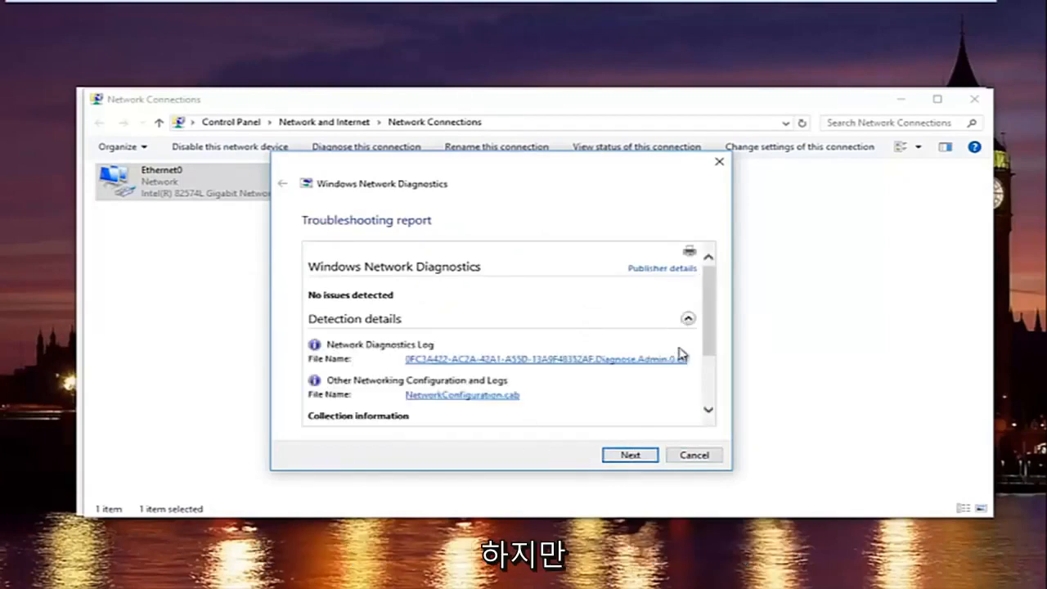
left_click(630, 455)
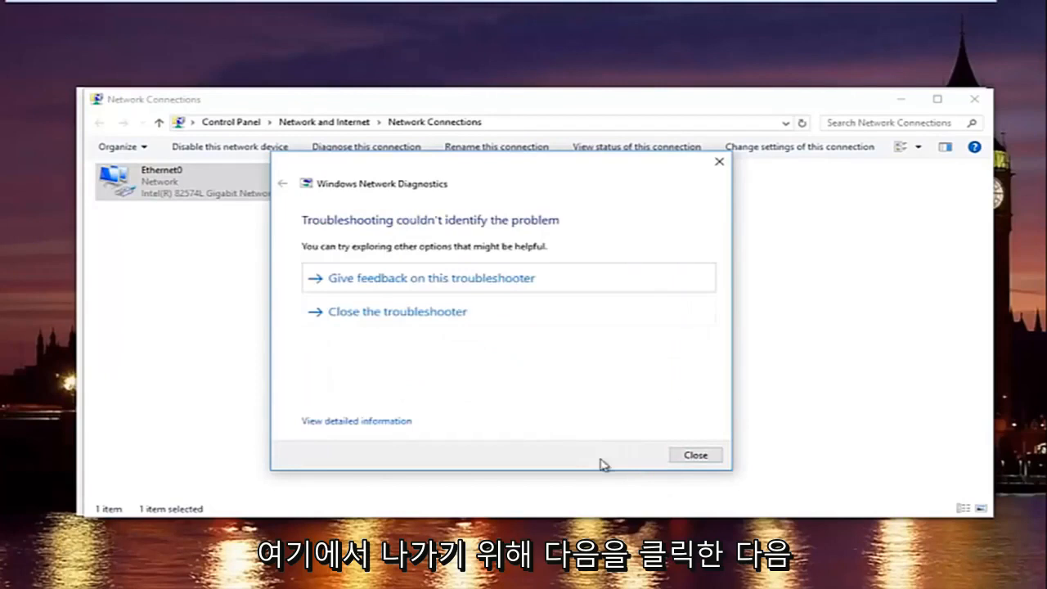
left_click(695, 454)
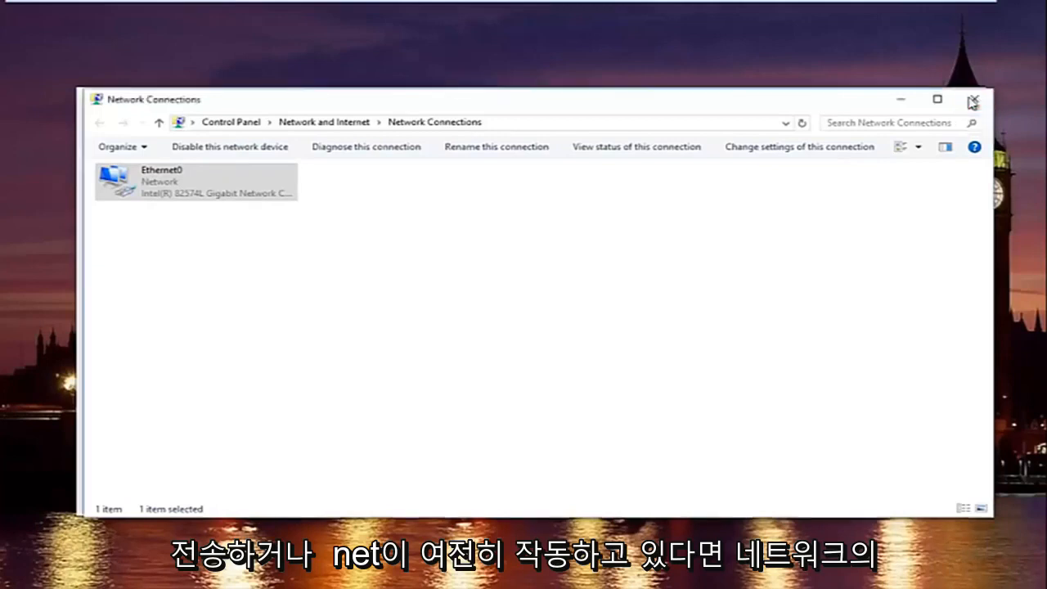
Step: Close the Network Connections window and then the Network and Sharing Center
left_click(92, 121)
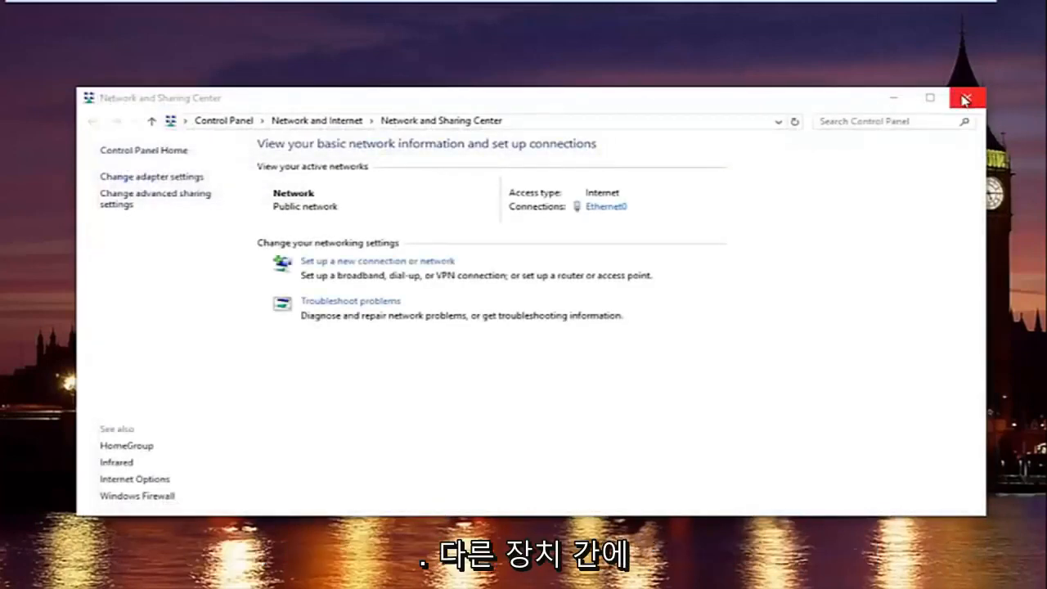
mouse_move(952, 106)
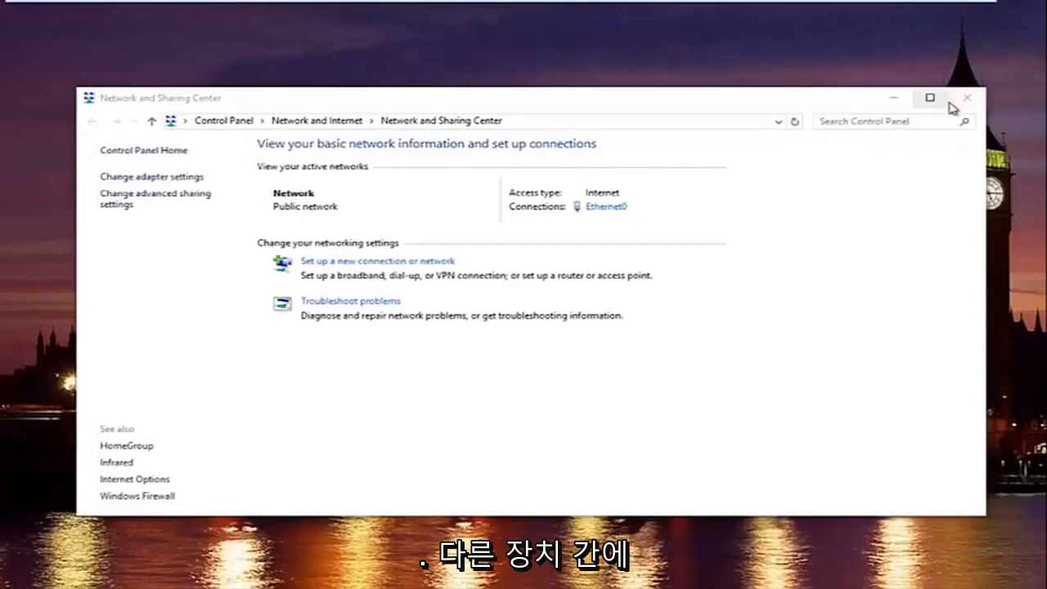
mouse_move(967, 97)
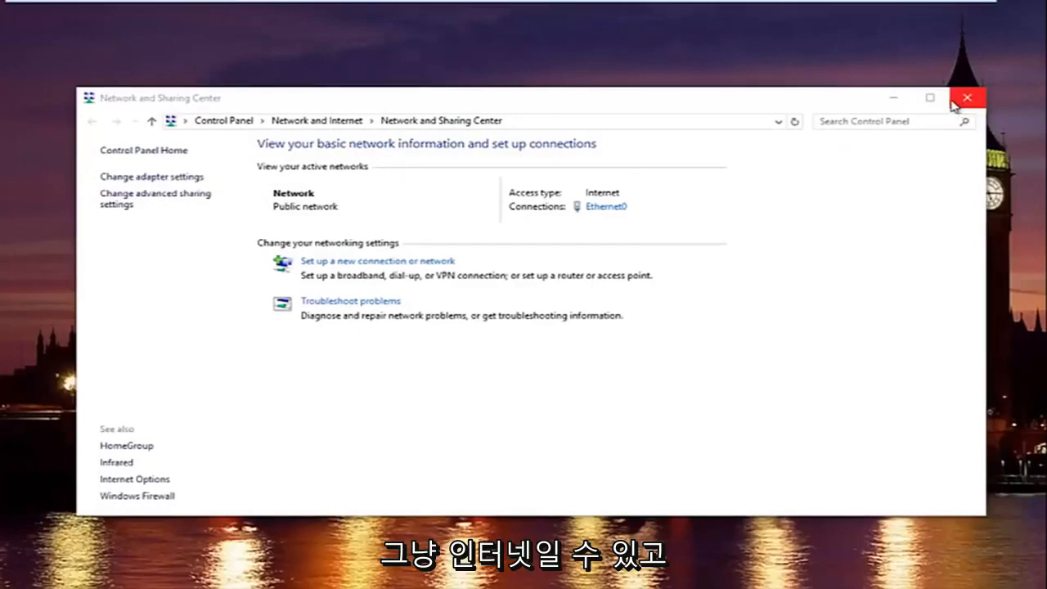
left_click(968, 97)
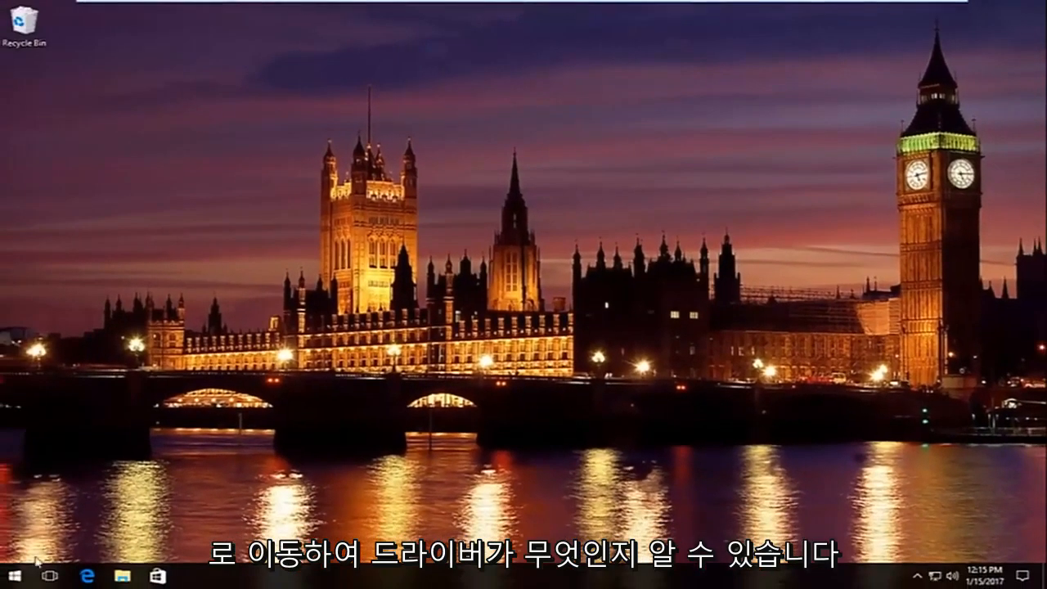
Step: Search the Start menu for "device" to find Device Manager
left_click(12, 575)
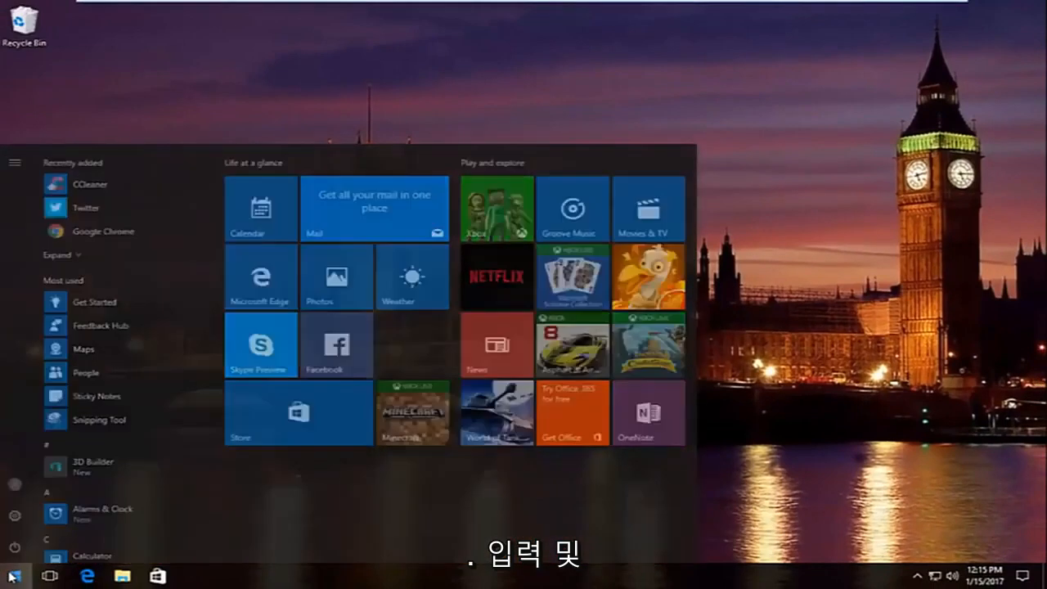
type("device")
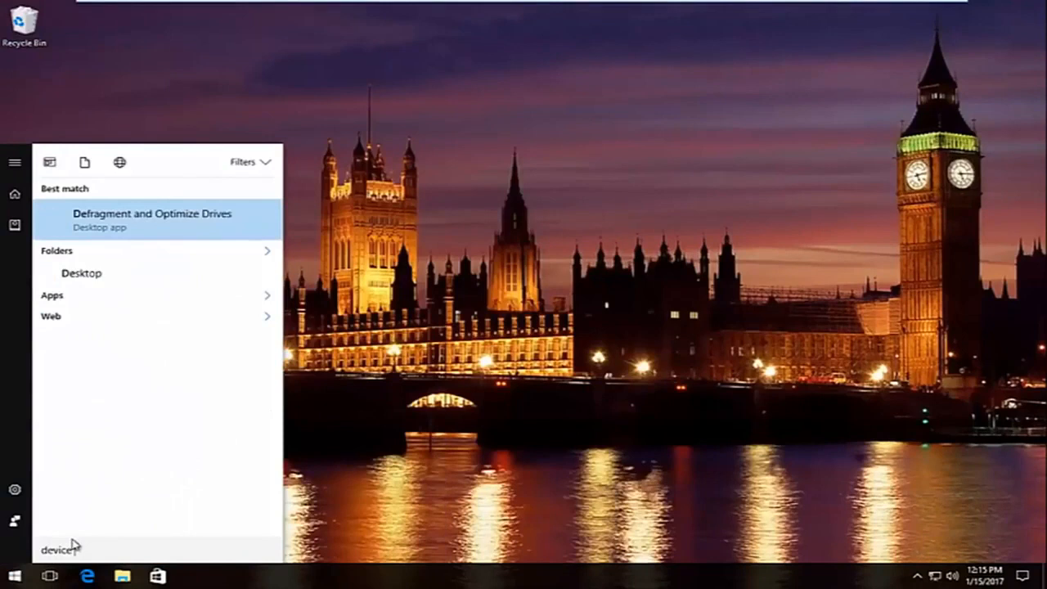
type("device")
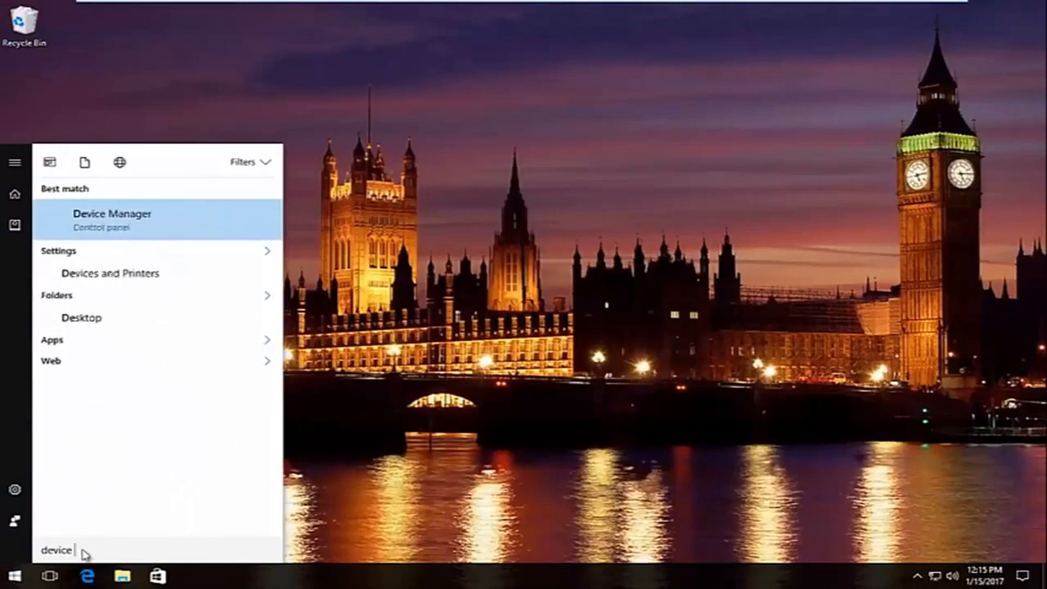
mouse_move(94, 229)
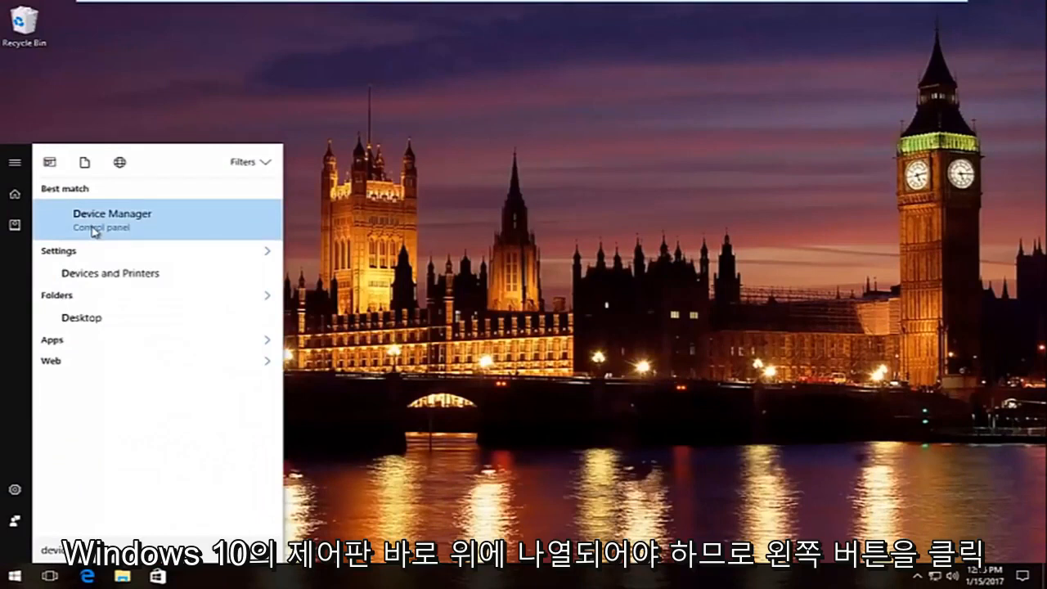
mouse_move(416, 256)
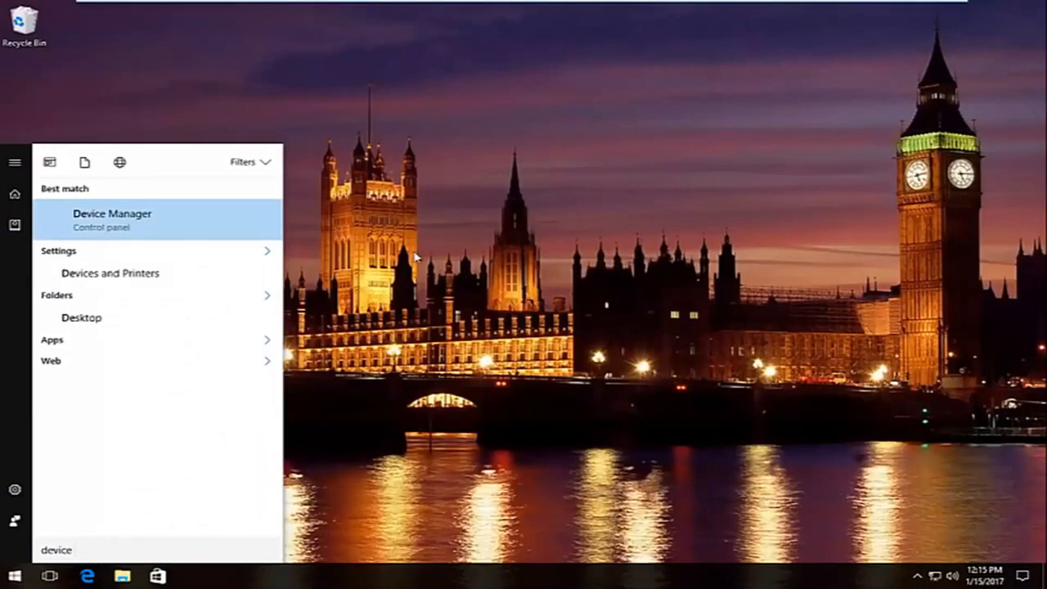
mouse_move(129, 219)
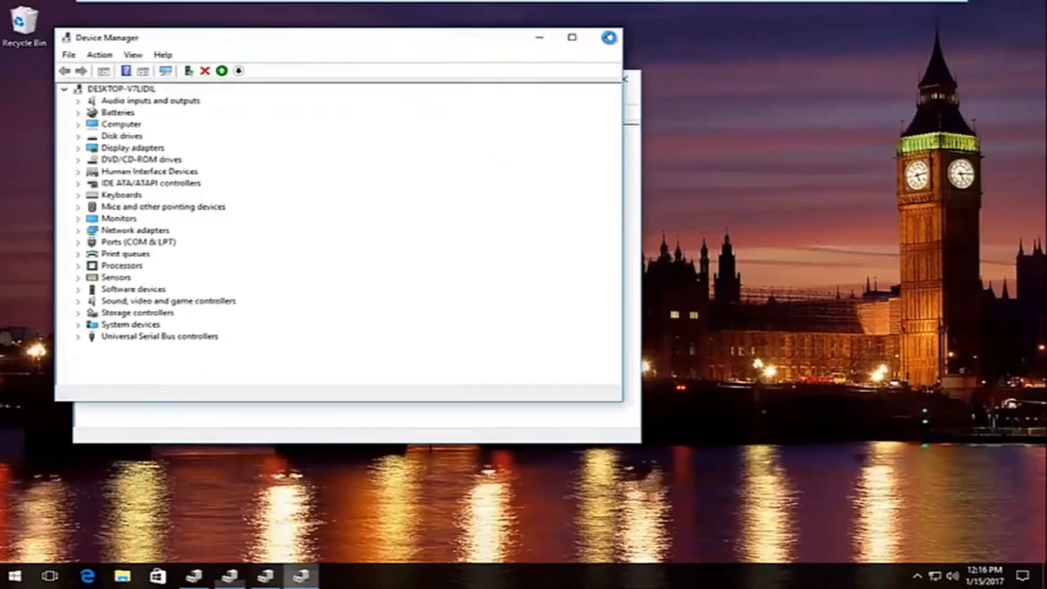
Step: Expand Network adapters and select the Intel(R) 82574L Gigabit Network Connection
left_click_drag(327, 37, 327, 71)
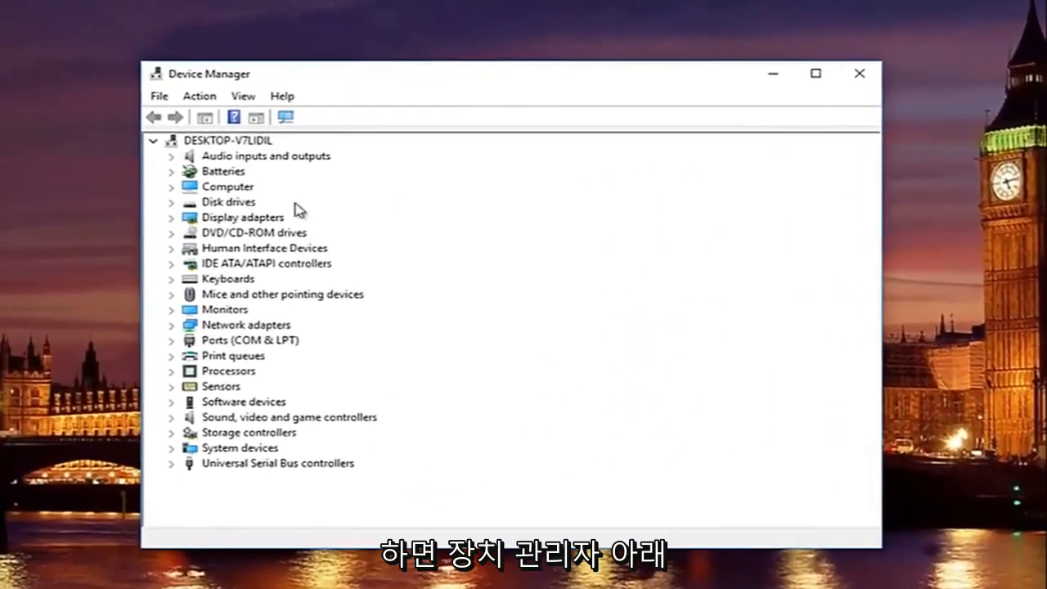
mouse_move(184, 93)
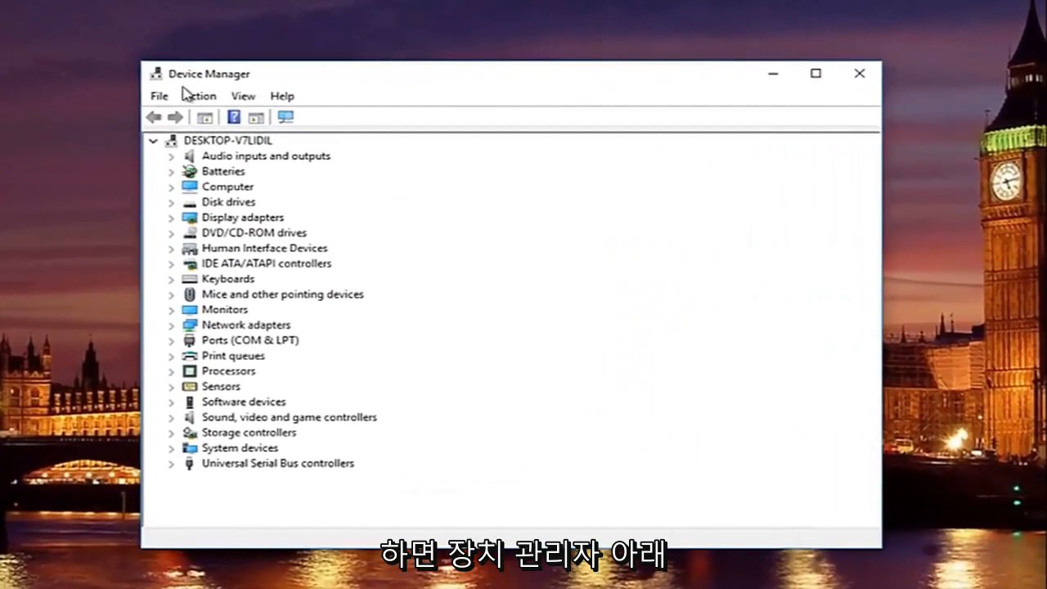
mouse_move(195, 343)
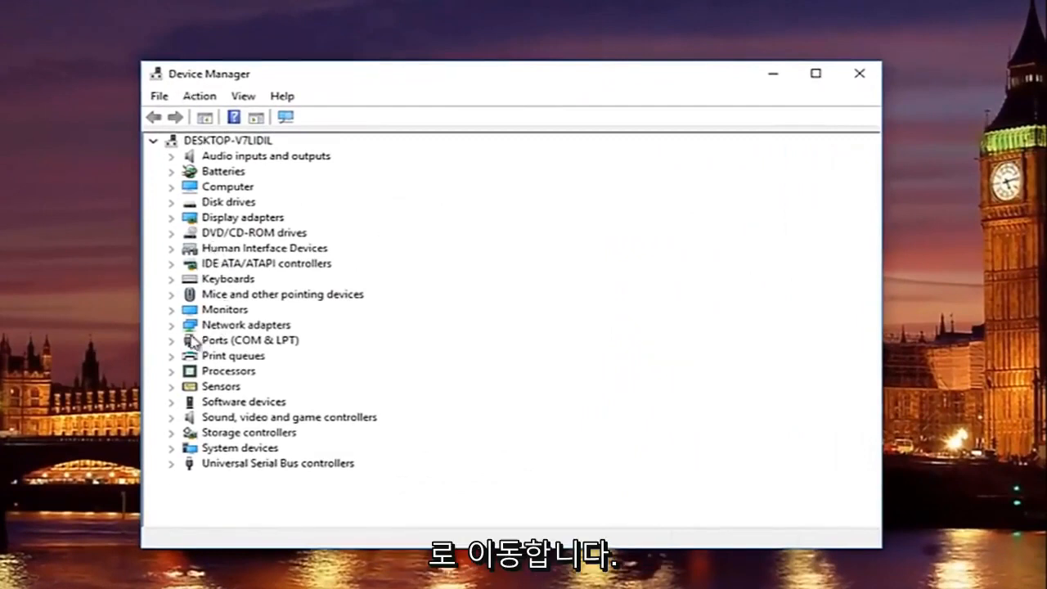
mouse_move(168, 334)
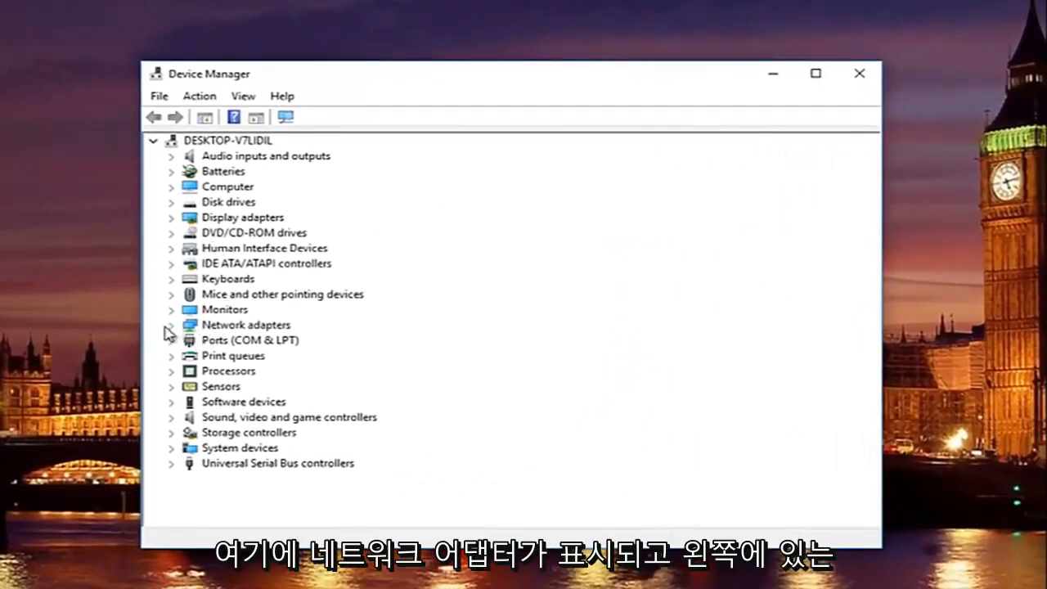
left_click(171, 324)
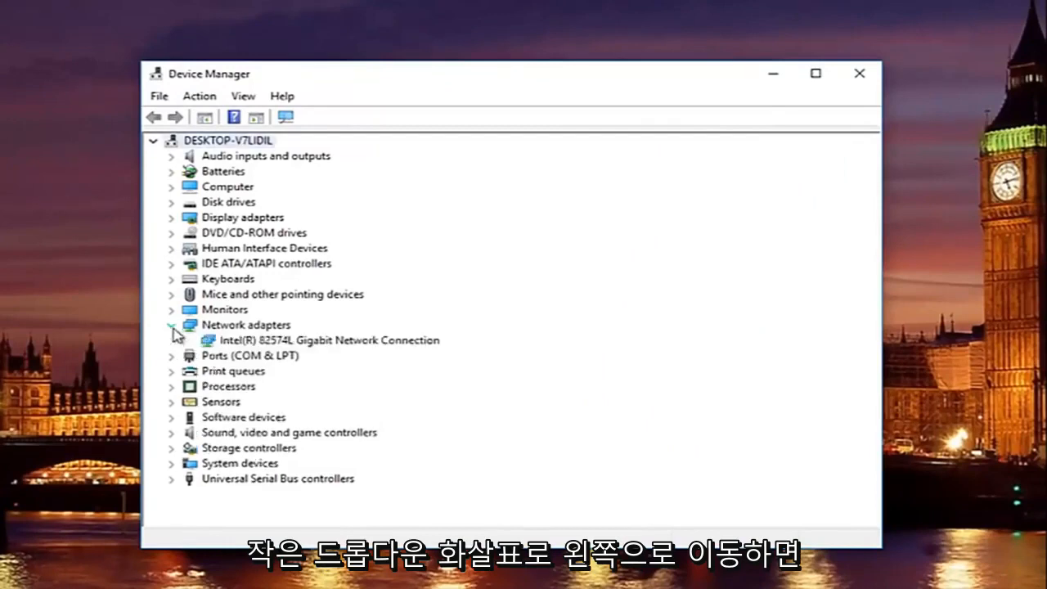
left_click(327, 340)
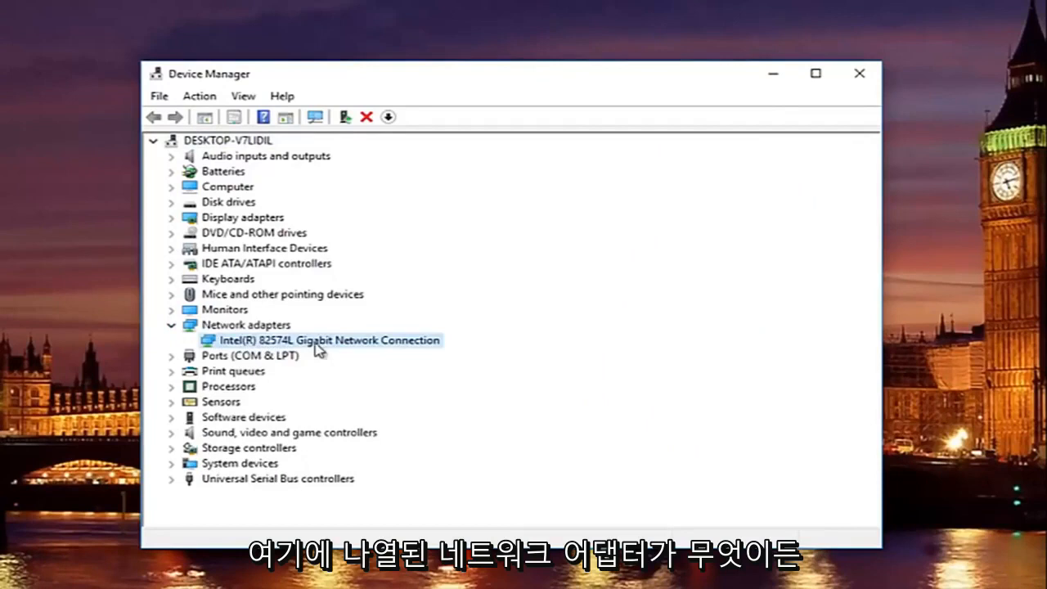
mouse_move(368, 333)
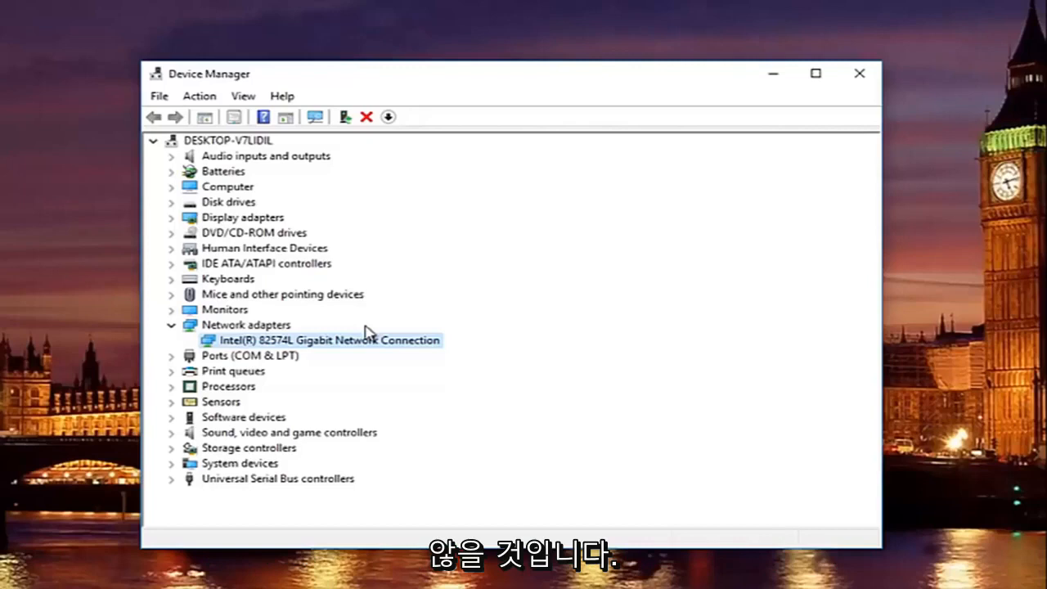
mouse_move(252, 348)
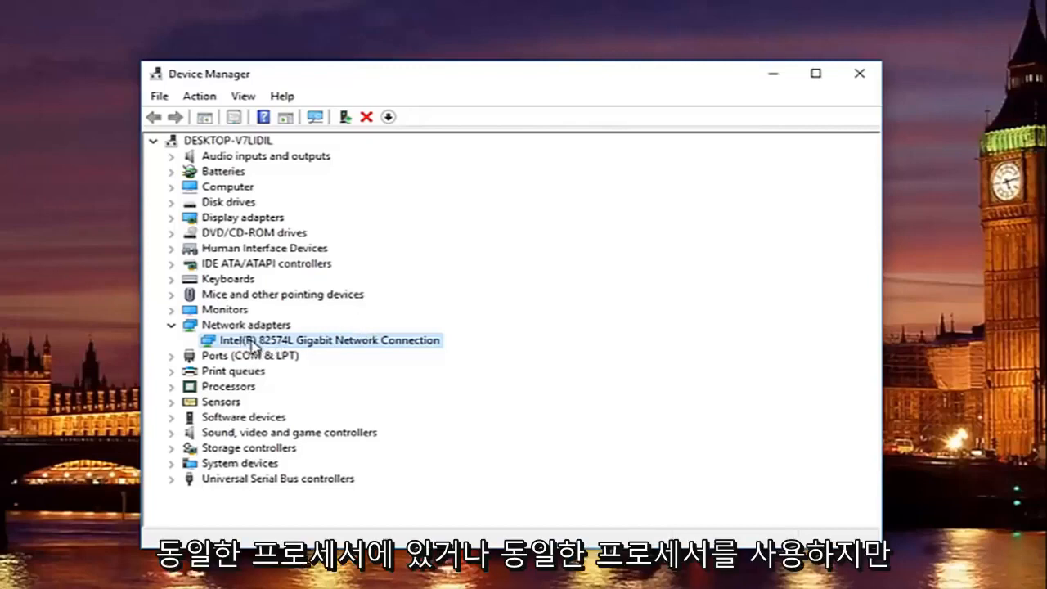
mouse_move(319, 339)
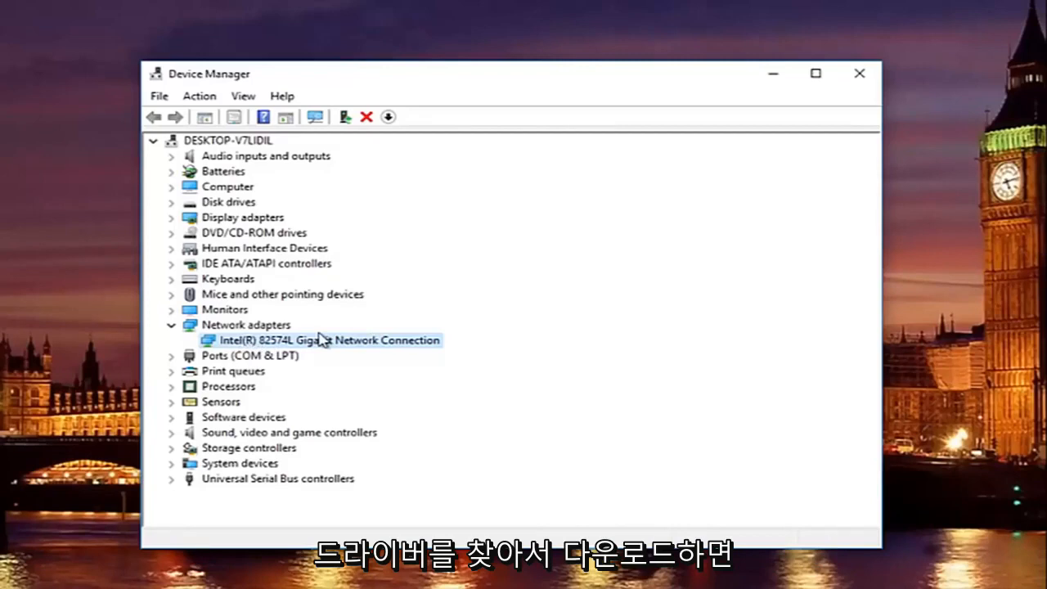
mouse_move(318, 349)
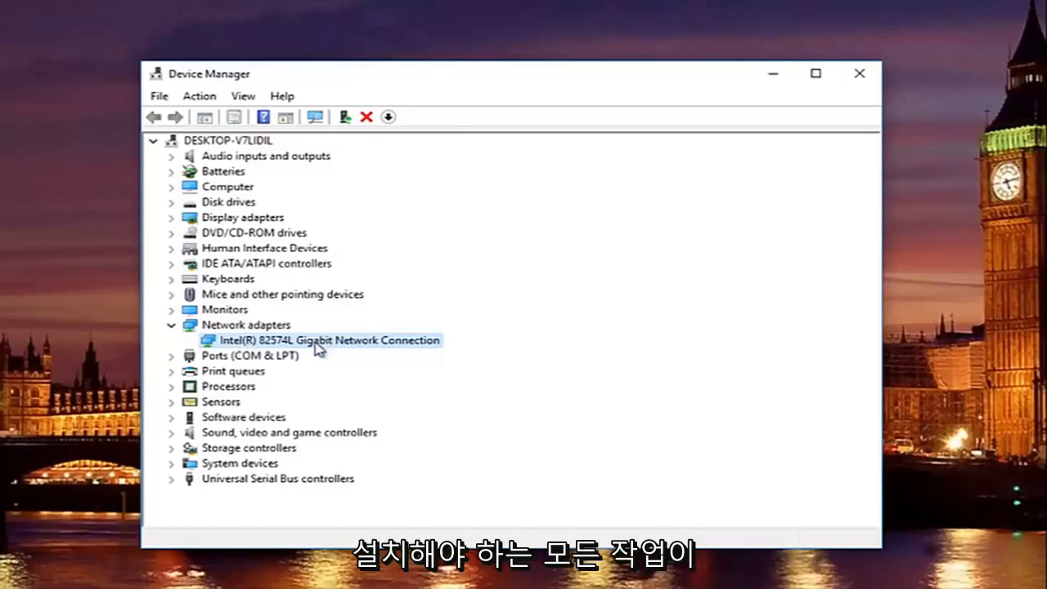
mouse_move(257, 348)
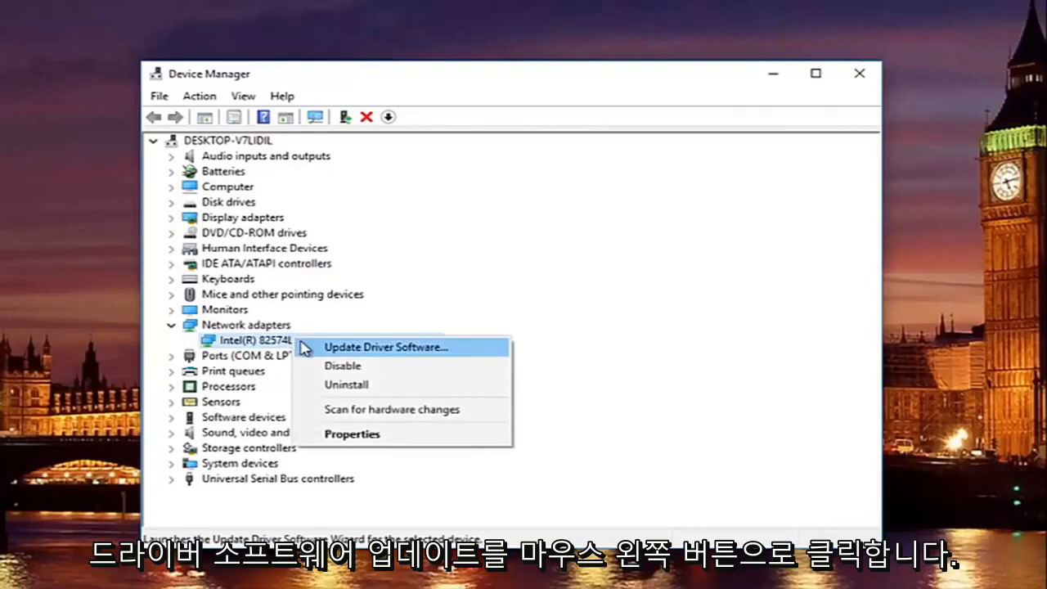
Step: Update the Intel adapter's driver by browsing this computer for driver software
left_click(384, 347)
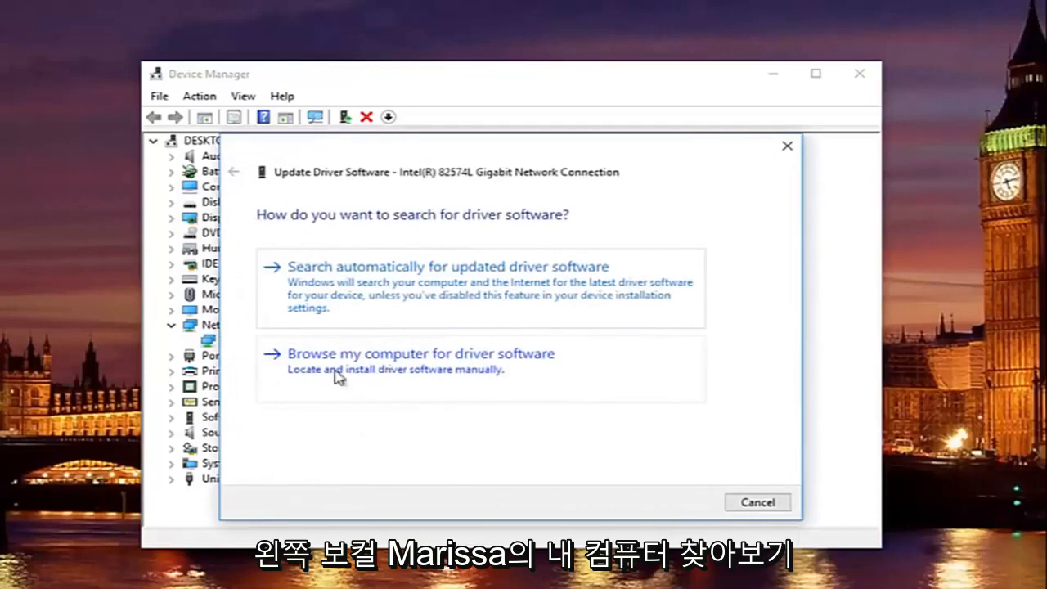
mouse_move(373, 366)
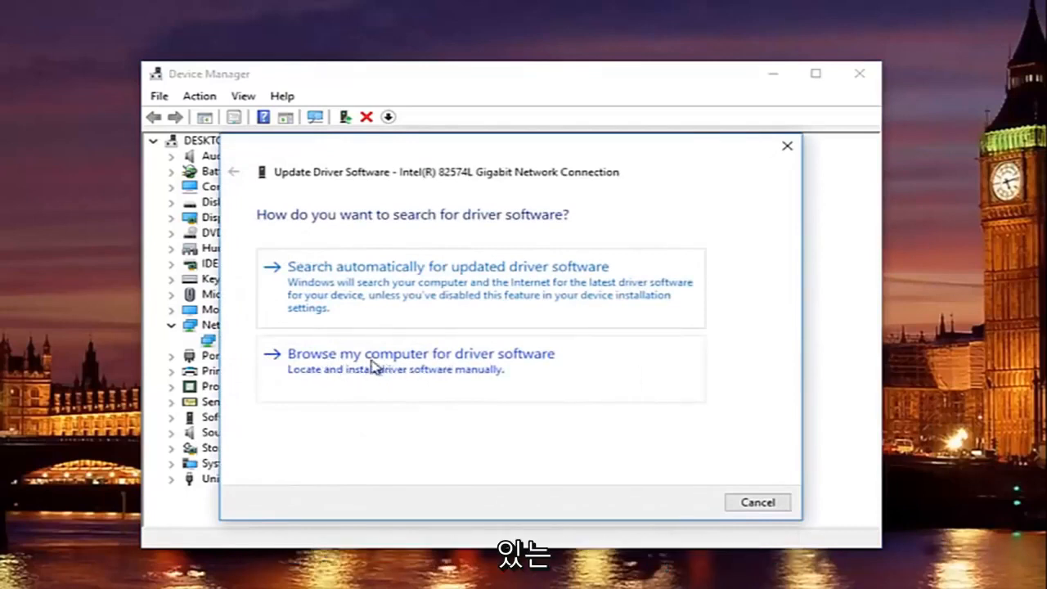
mouse_move(423, 383)
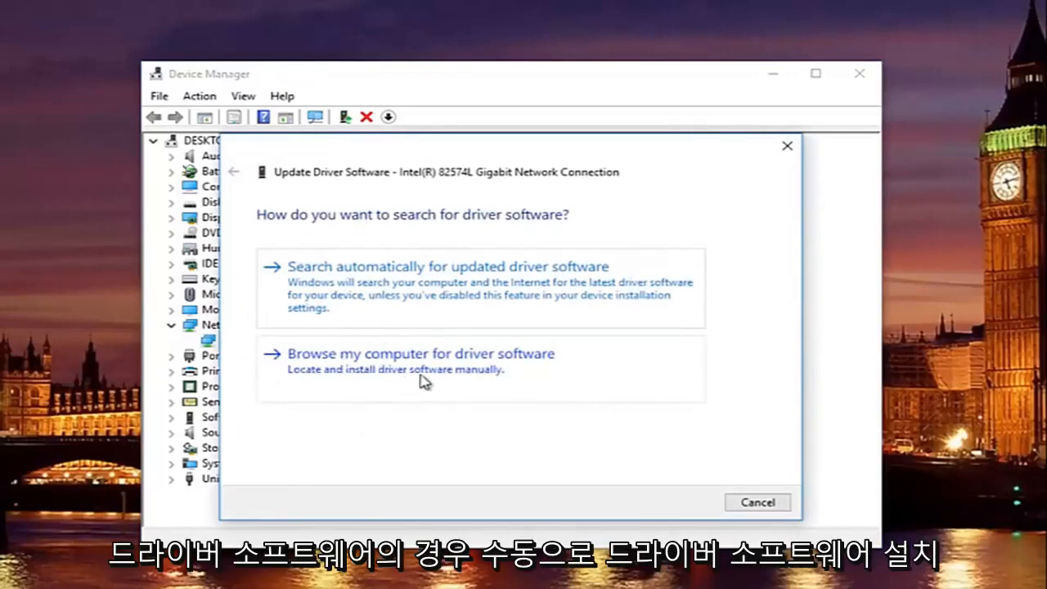
mouse_move(356, 366)
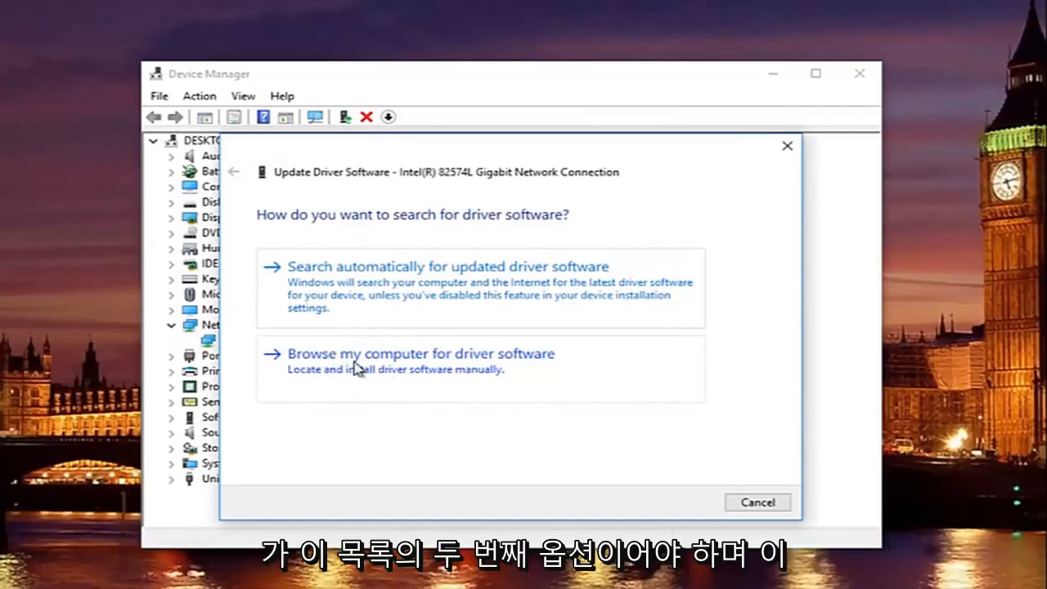
left_click(419, 354)
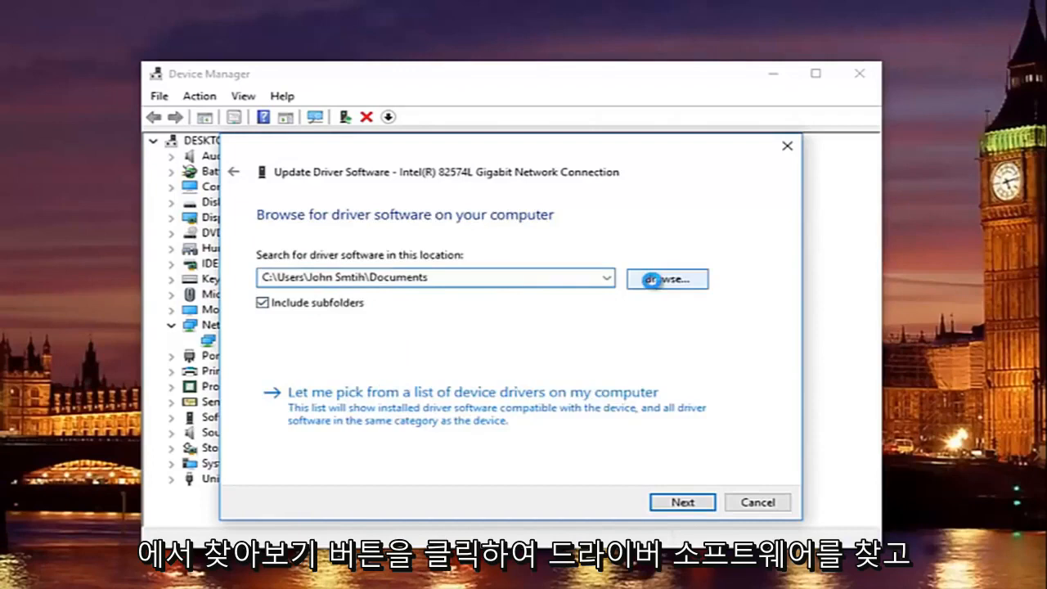
Step: Open the Browse For Folder dialog and scroll through drives like Local Disk (C:)
left_click(666, 279)
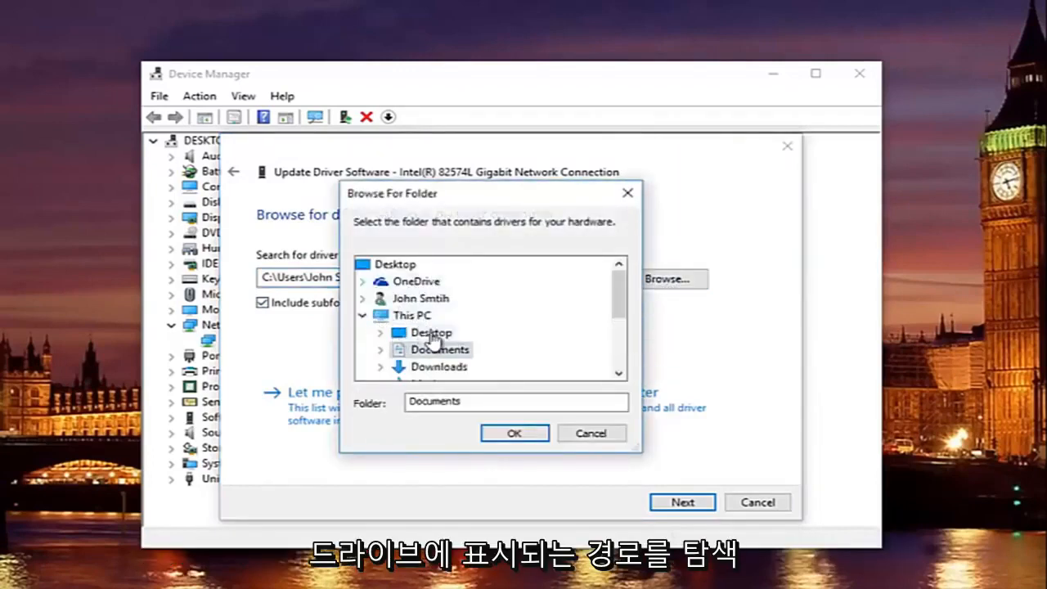
mouse_move(148, 275)
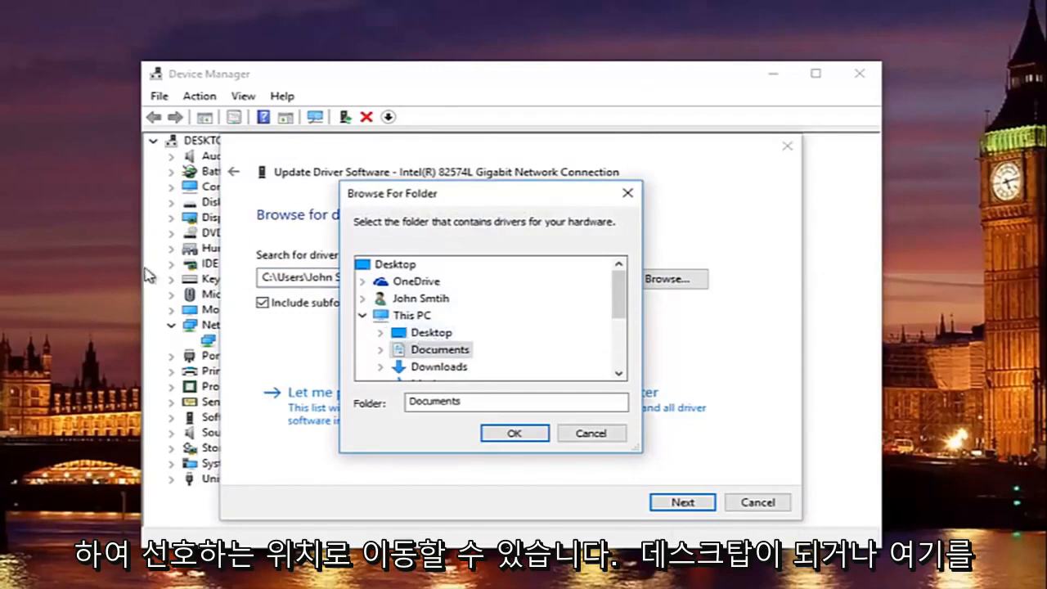
mouse_move(634, 298)
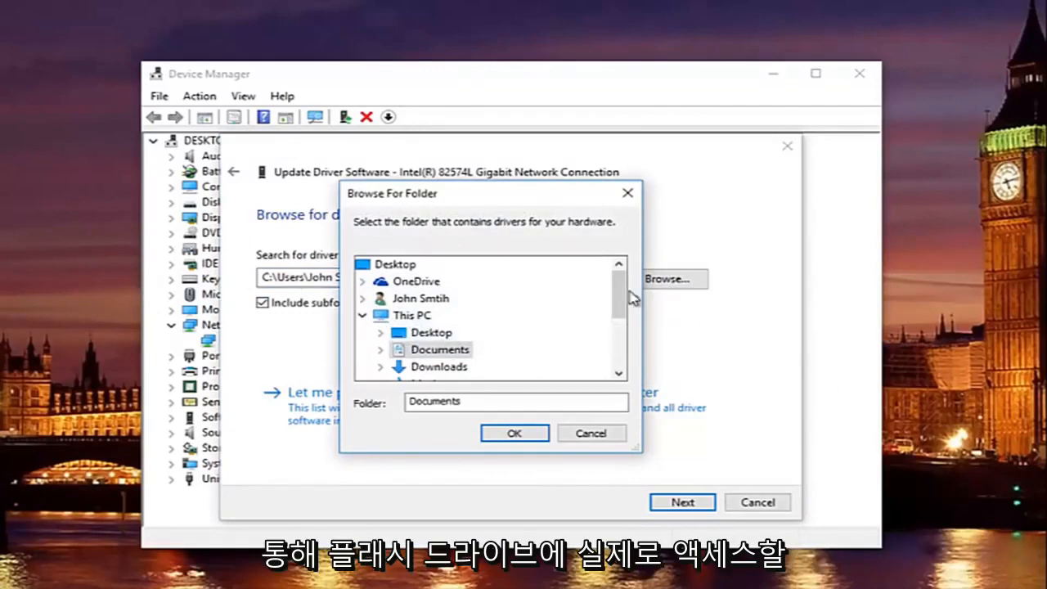
scroll("down", 3)
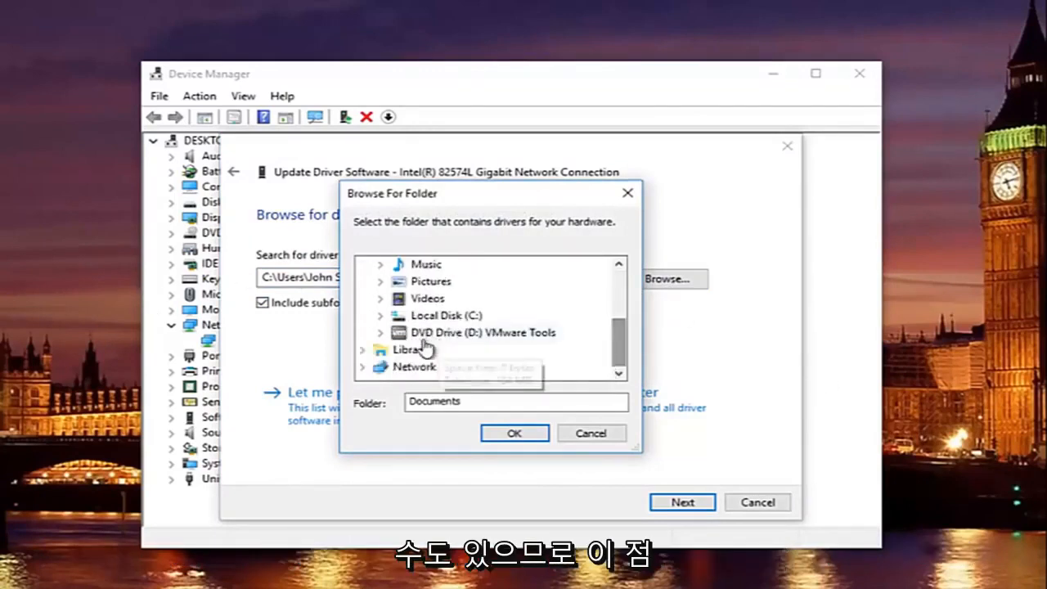
scroll("up", 3)
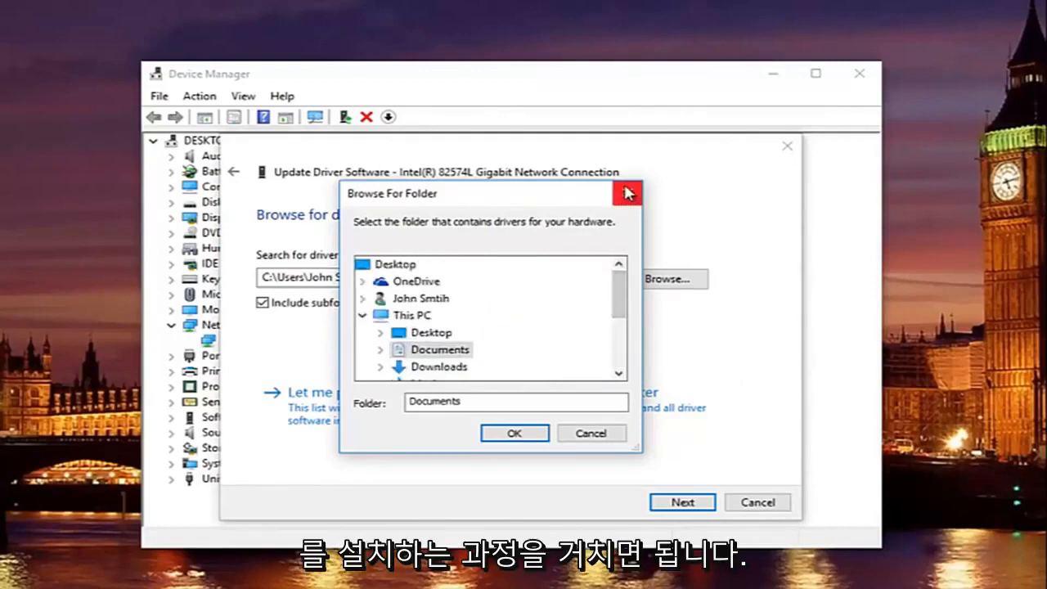
mouse_move(628, 192)
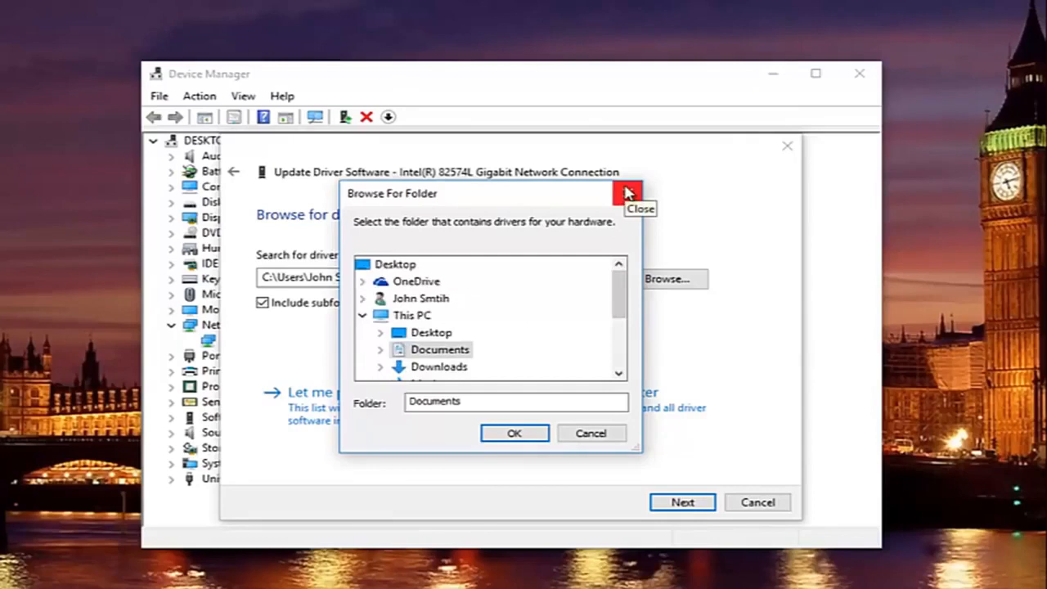